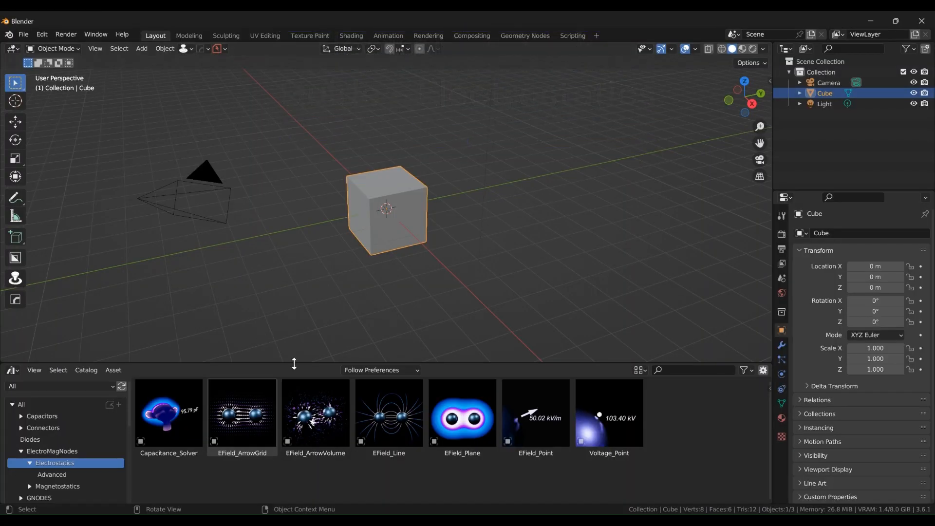
Enlarge the asset browser and browse the Advanced catalog's Capacitance_Solver, then return to Electrostatics.
drag(308, 363, 308, 342)
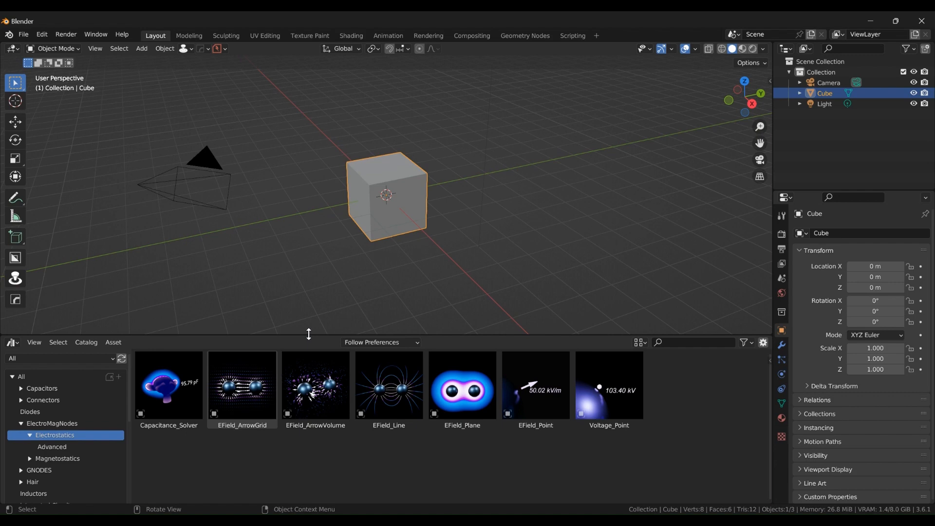
mouse_move(314, 387)
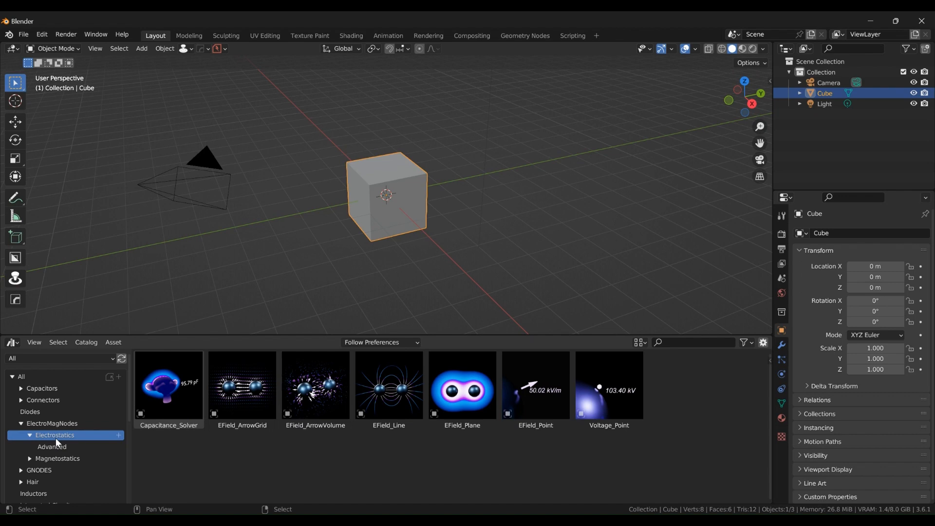
click(55, 434)
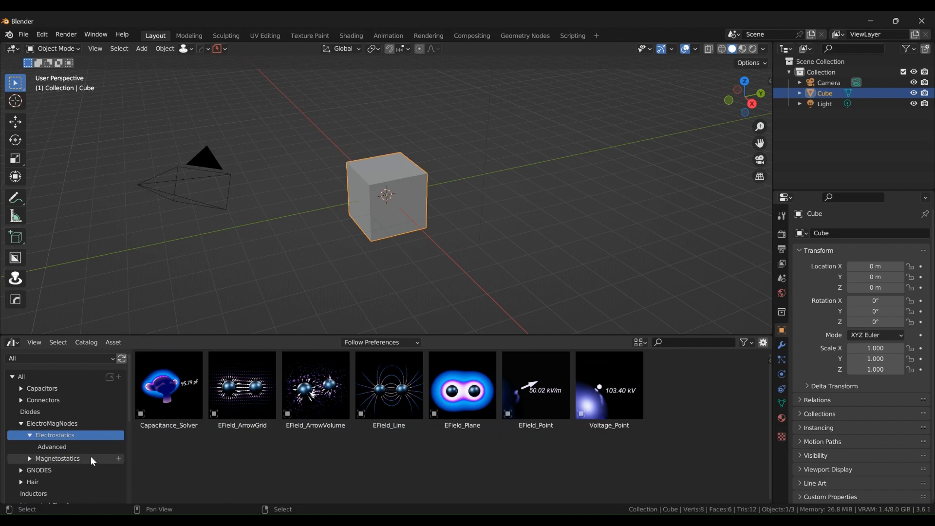
click(51, 447)
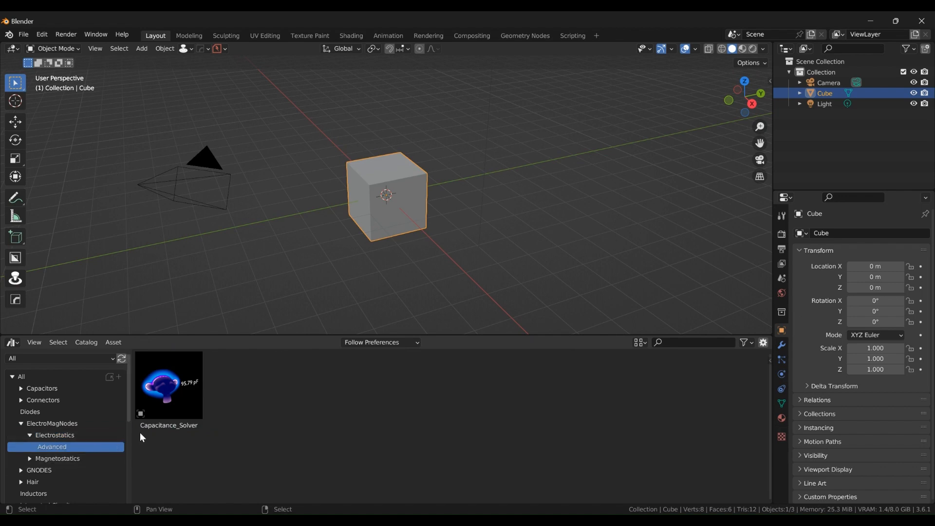
click(169, 384)
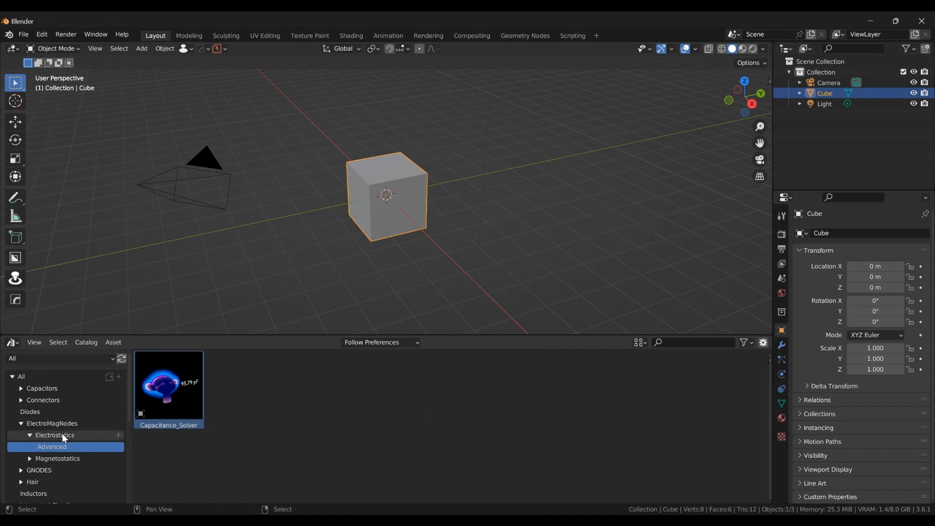
click(55, 437)
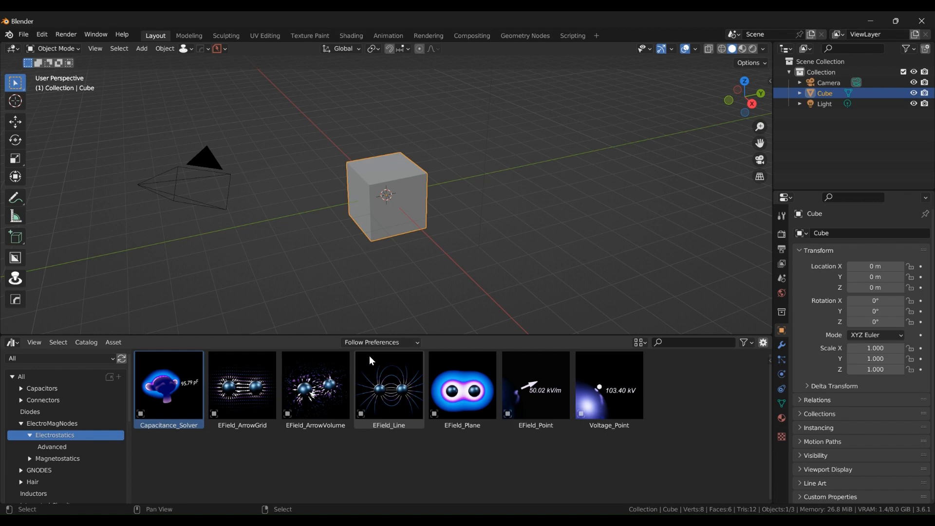
Preview the EField_ArrowGrid, EField_Line, EField_Plane and point probe assets.
click(241, 384)
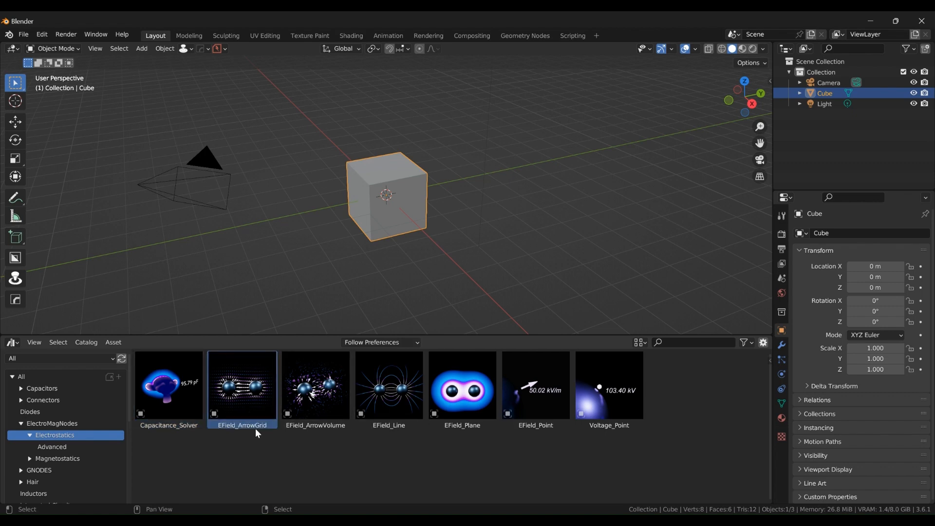
click(389, 387)
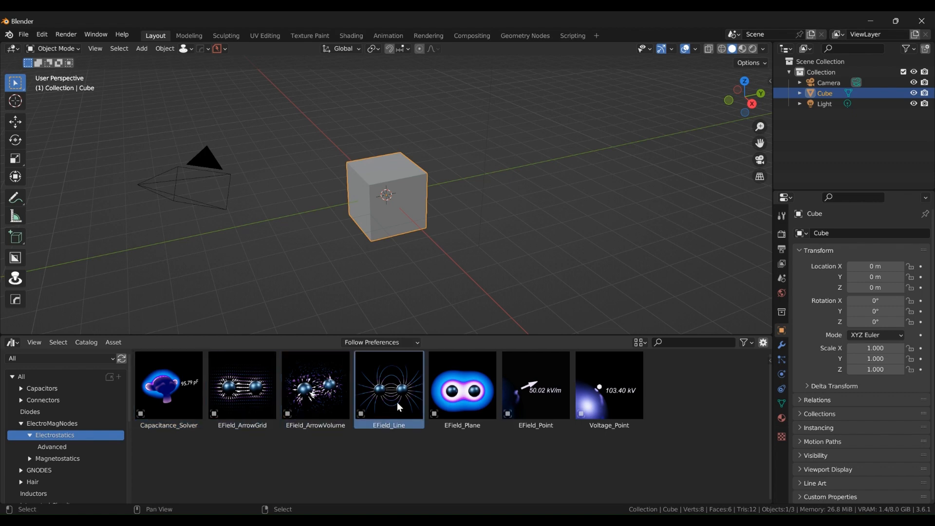
click(462, 388)
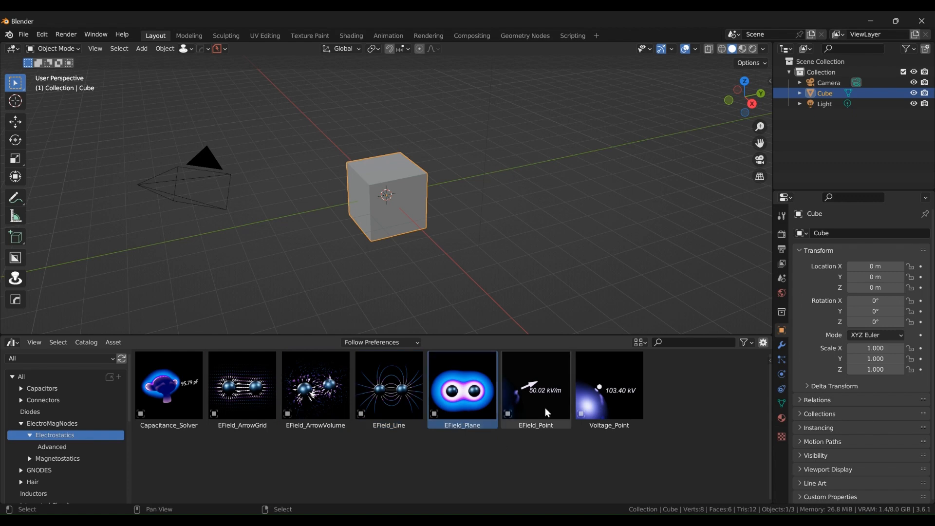
click(607, 387)
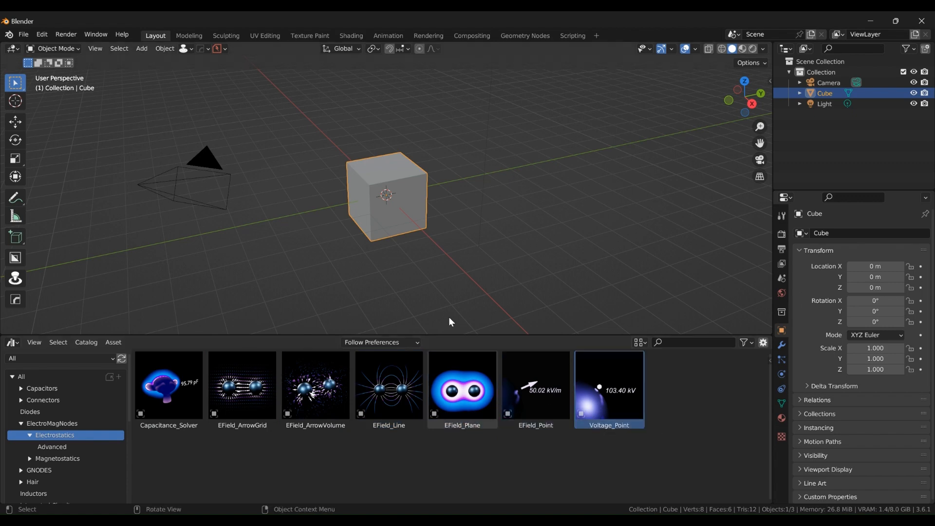
Glance at the Magnetostatics catalog, then return to the Electrostatics assets.
click(58, 461)
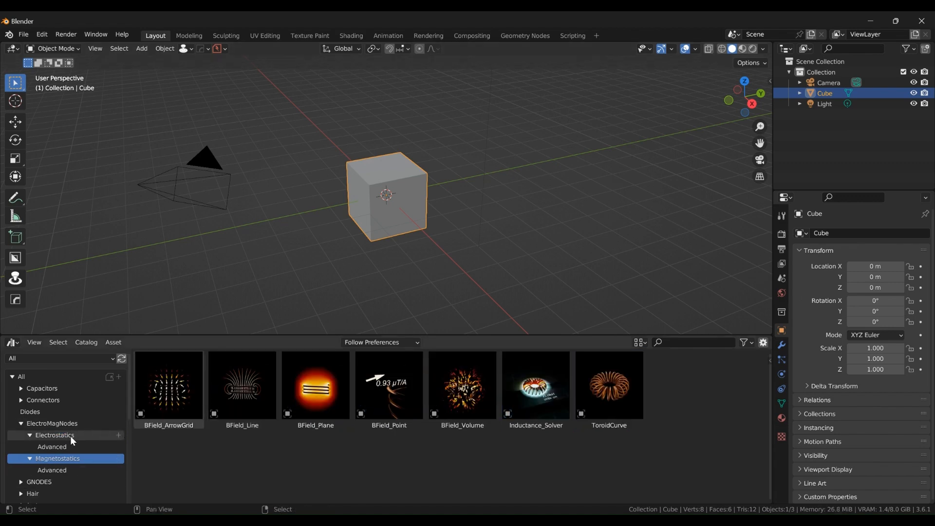
click(54, 437)
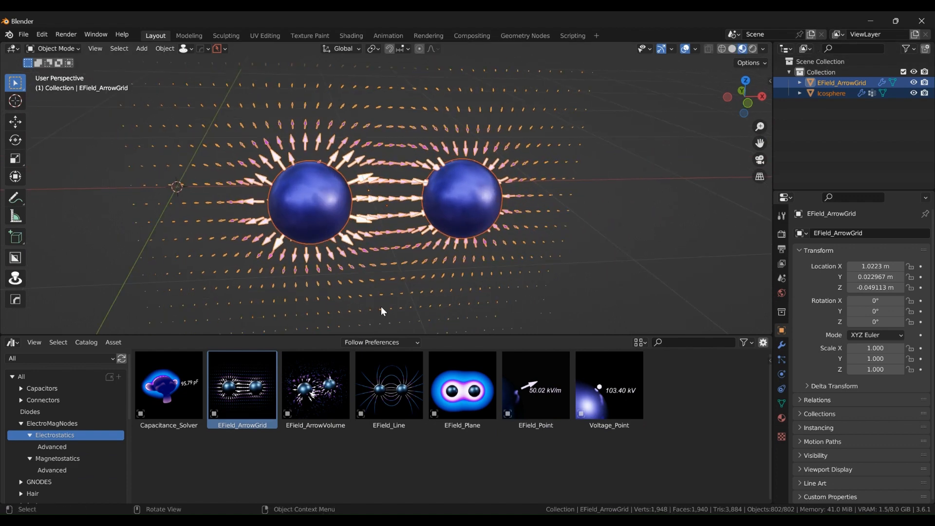
Orbit around the two charged spheres while the arrow grid shading updates.
drag(381, 310, 397, 265)
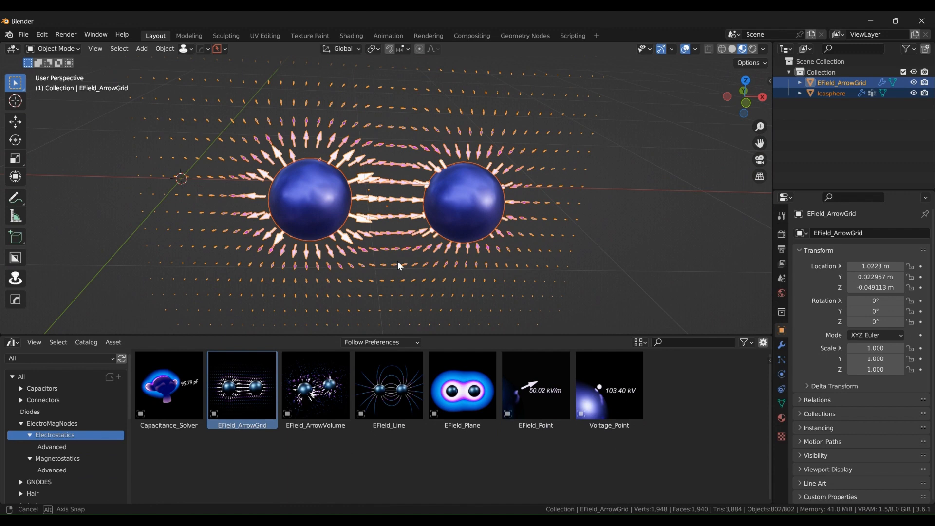
drag(397, 266, 284, 262)
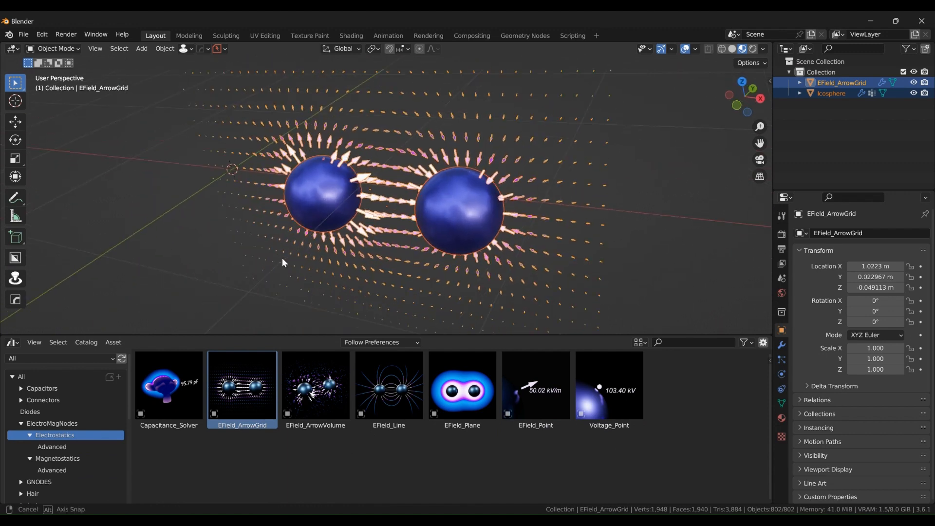
drag(283, 262, 366, 246)
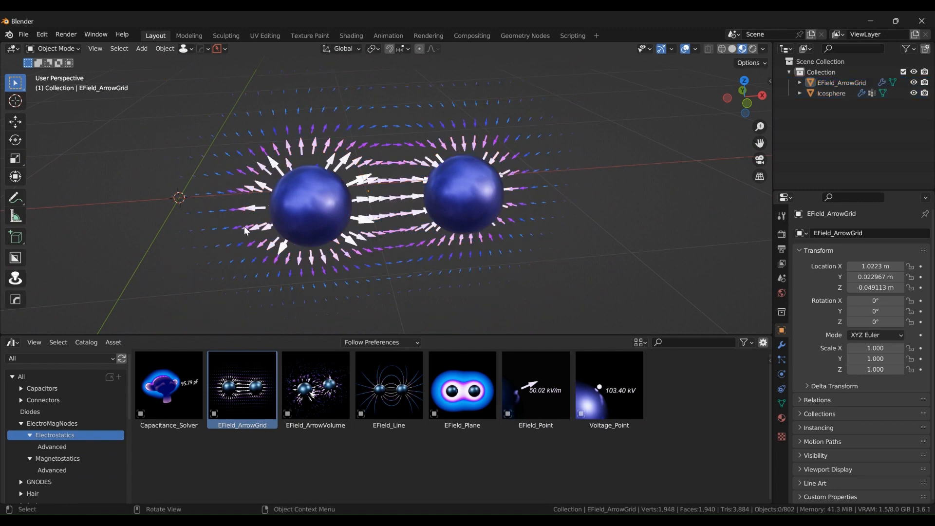
mouse_move(334, 186)
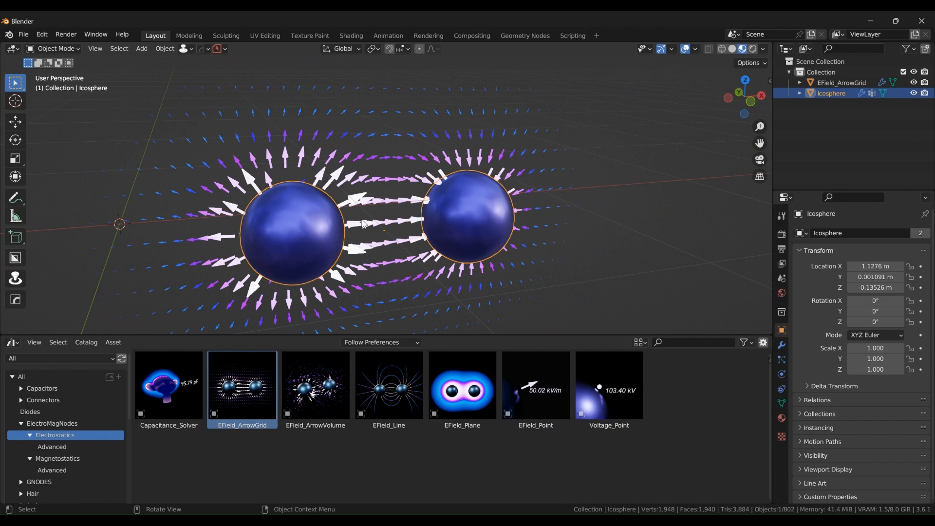
mouse_move(259, 228)
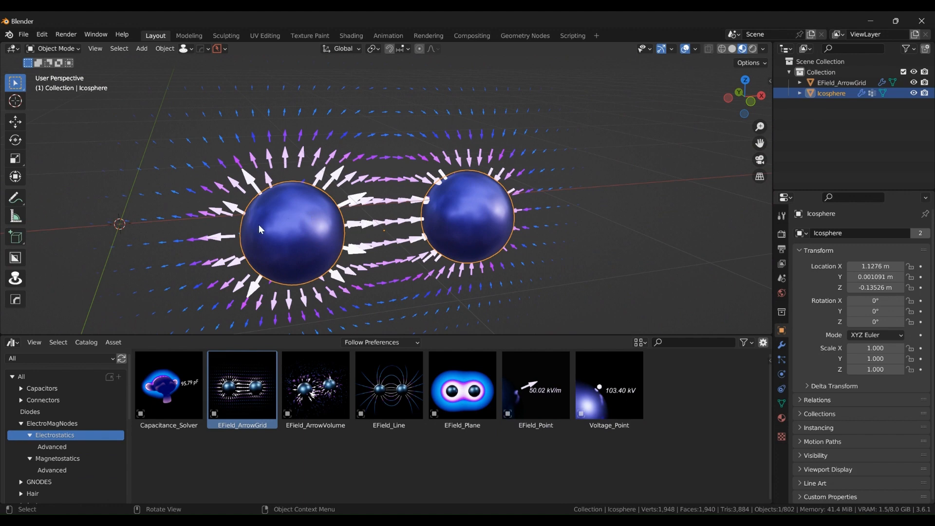
mouse_move(298, 232)
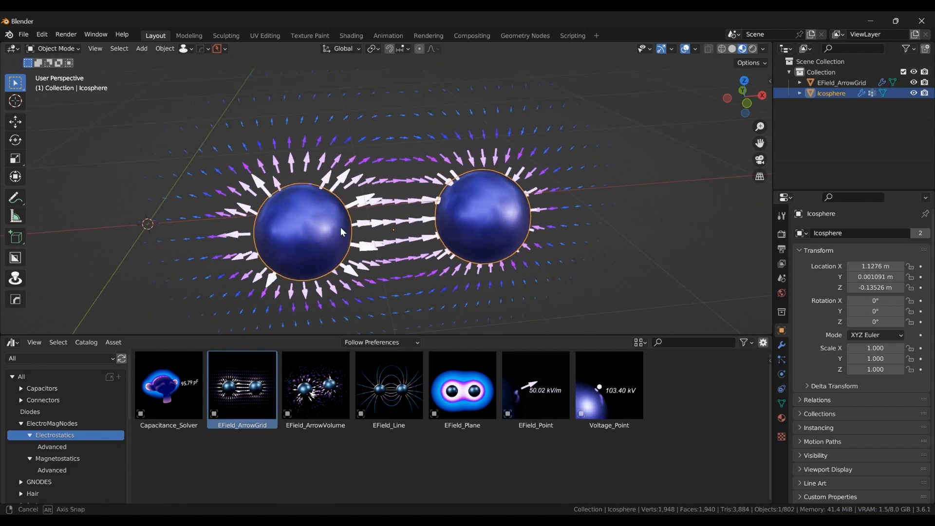
Zoom in on the spheres and field arrows before saving.
drag(393, 226, 394, 214)
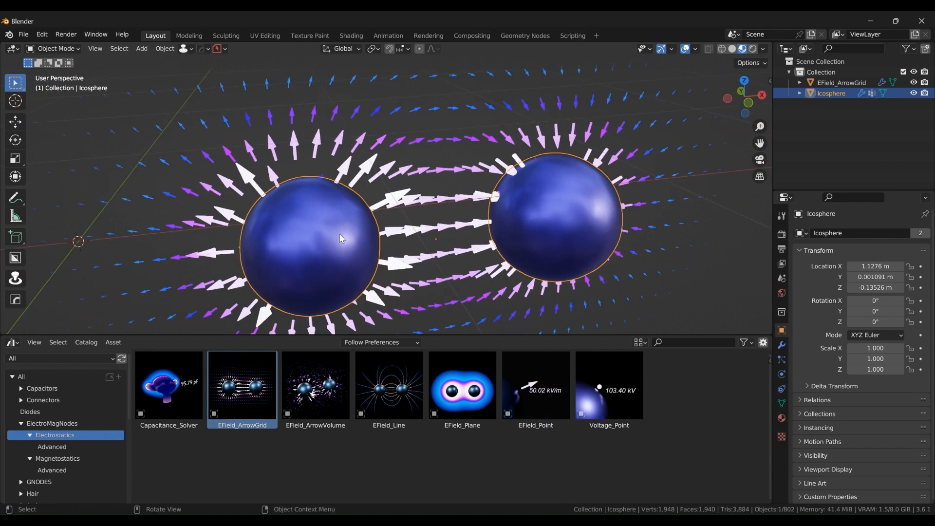
mouse_move(315, 261)
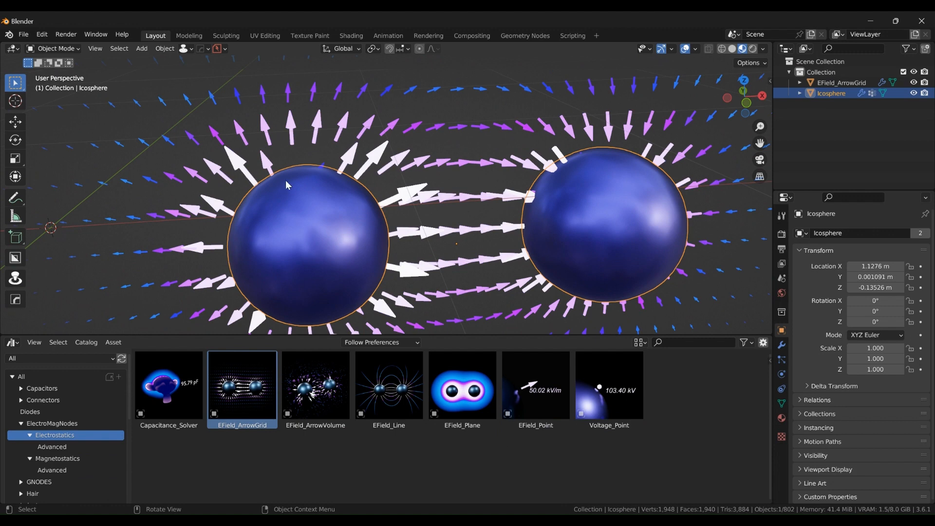
mouse_move(306, 206)
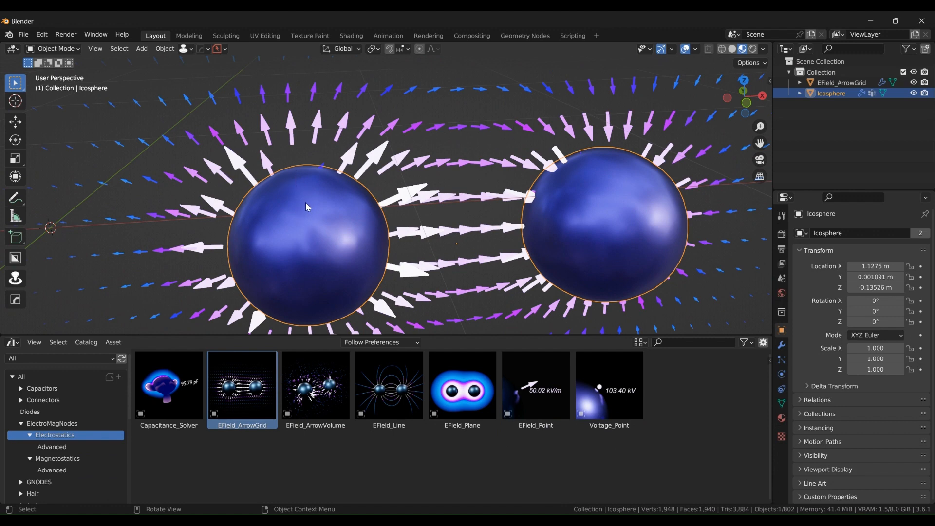
mouse_move(320, 176)
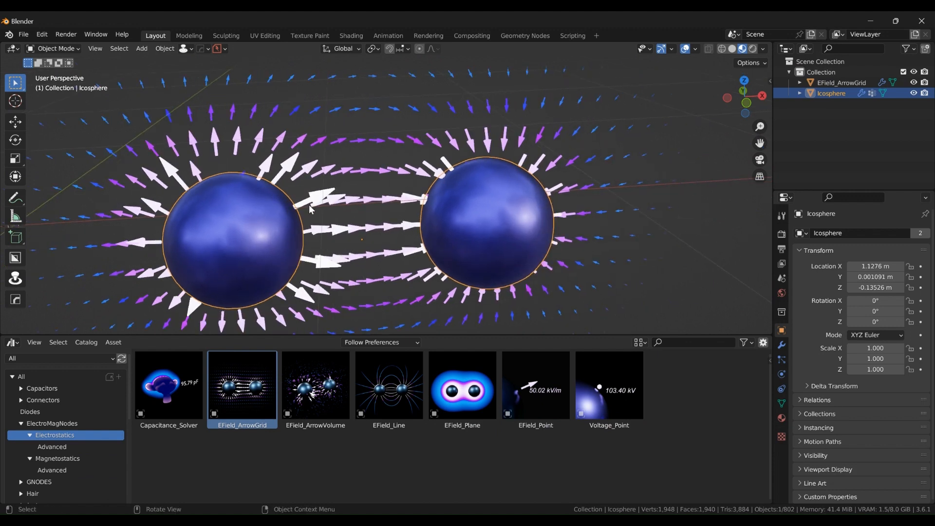
mouse_move(386, 190)
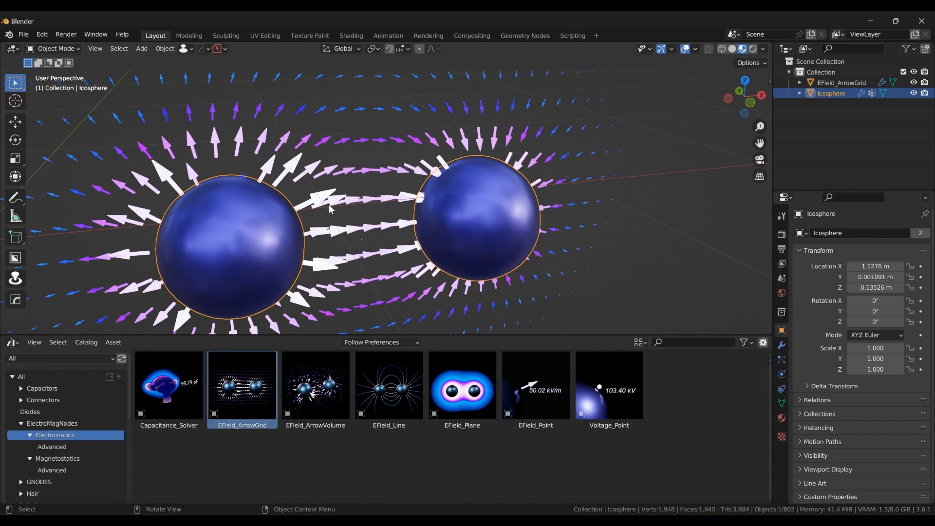
mouse_move(331, 210)
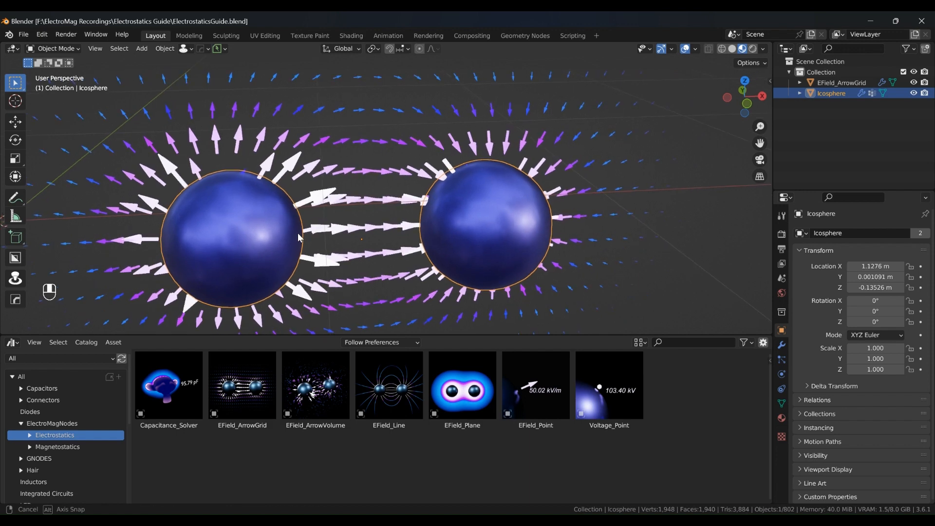
Select the Icosphere object and enter Edit Mode on the shared sphere mesh.
click(242, 385)
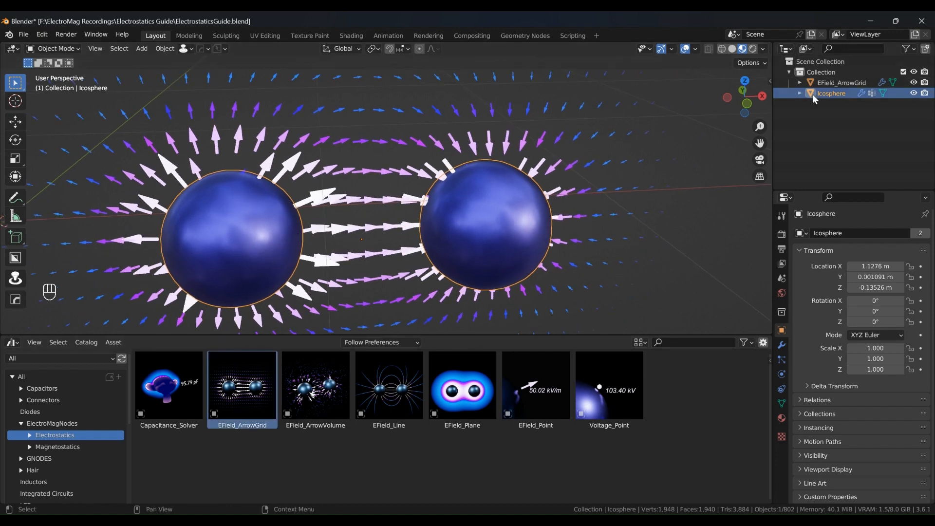
click(841, 82)
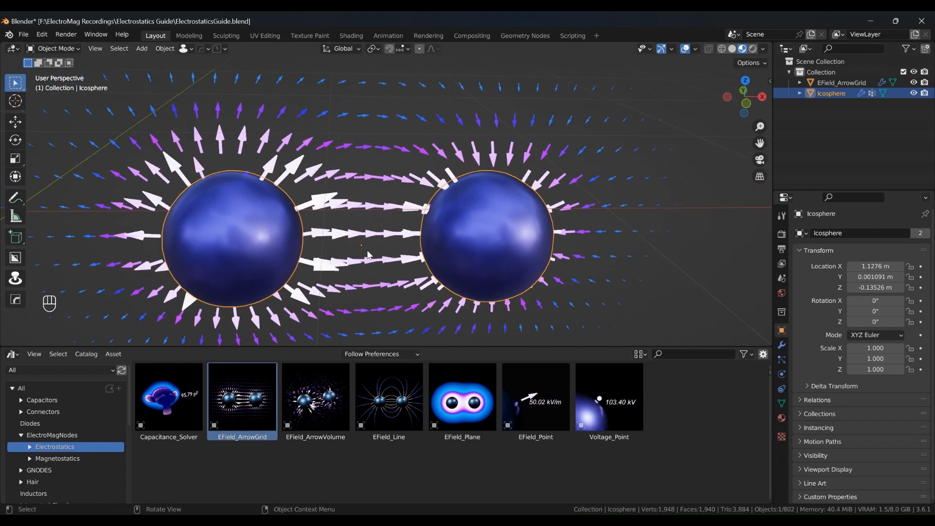
key(Tab)
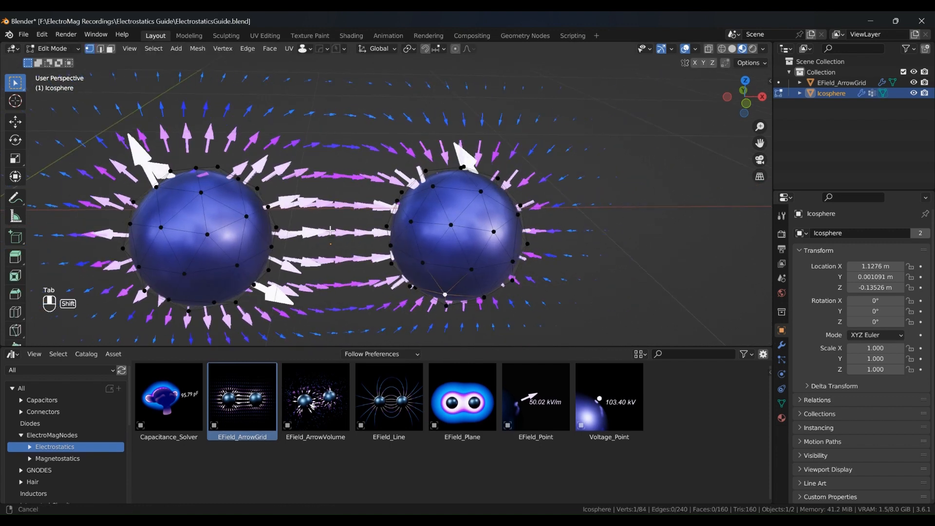
key(Tab)
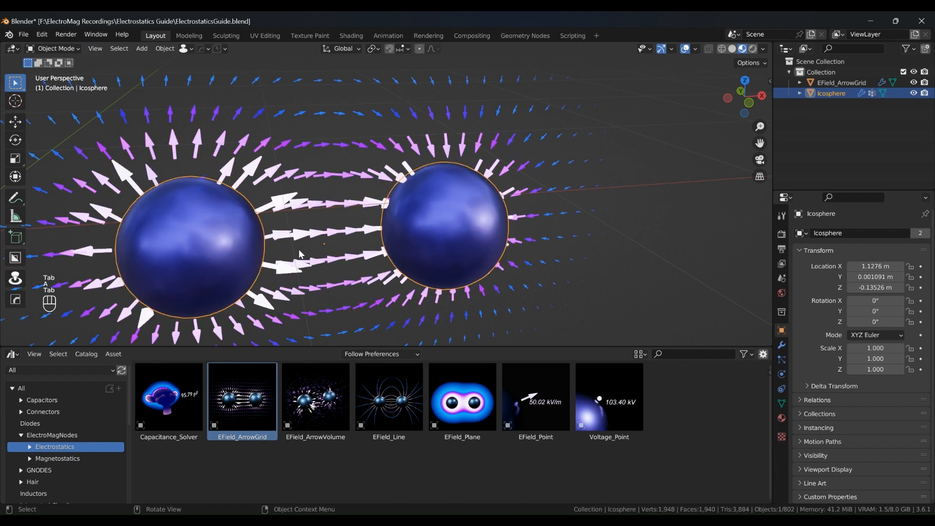
key(Tab)
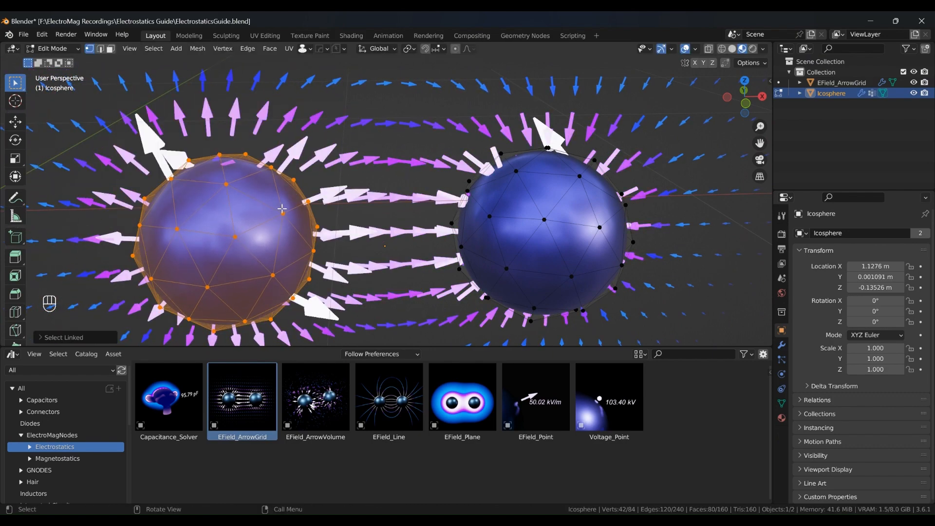
Return to Object Mode and show the Icosphere's charge_density vertex group in mesh data properties.
key(Tab)
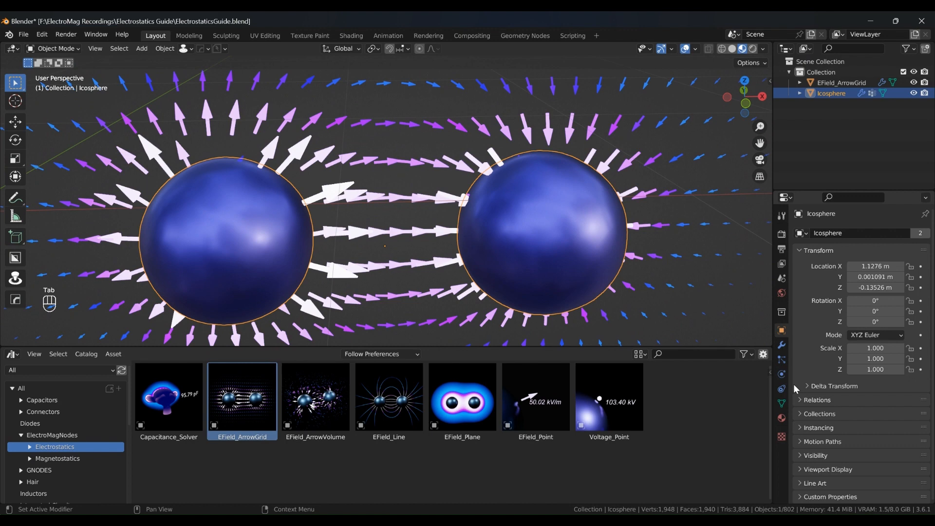
click(780, 403)
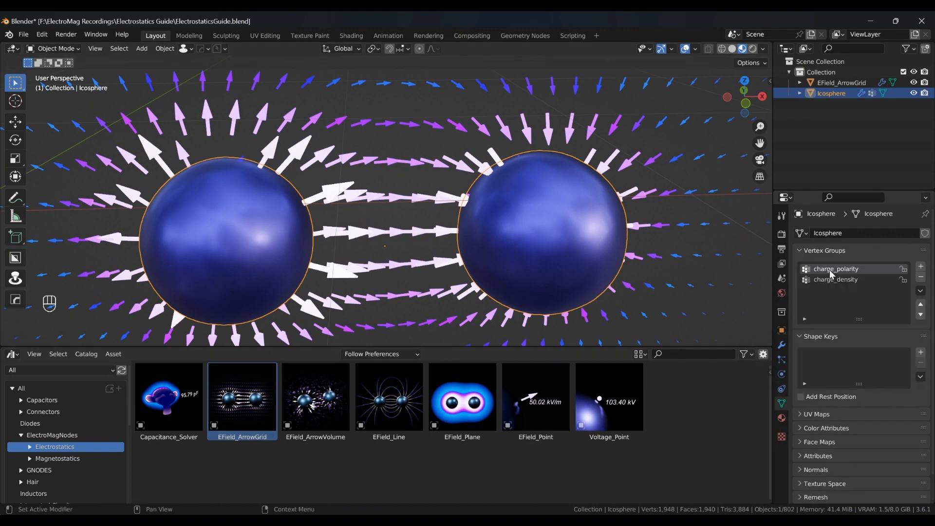
click(836, 279)
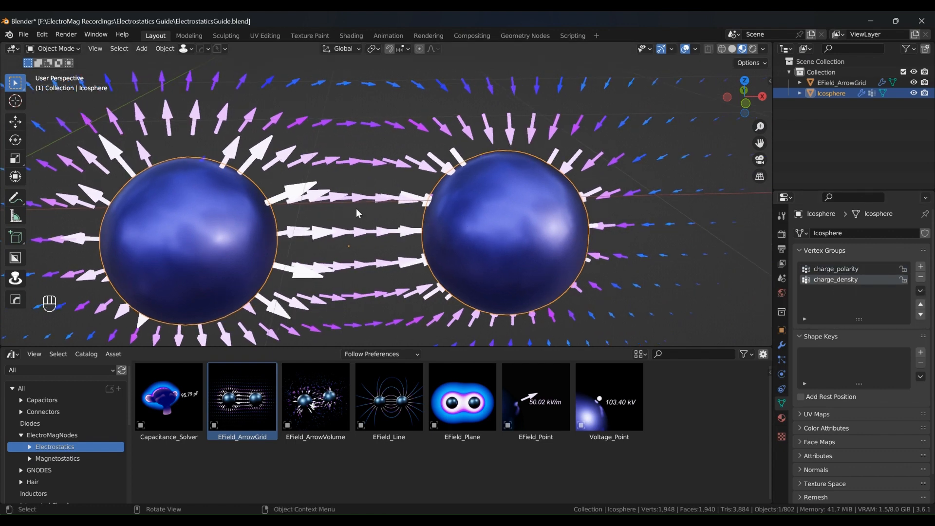
mouse_move(194, 259)
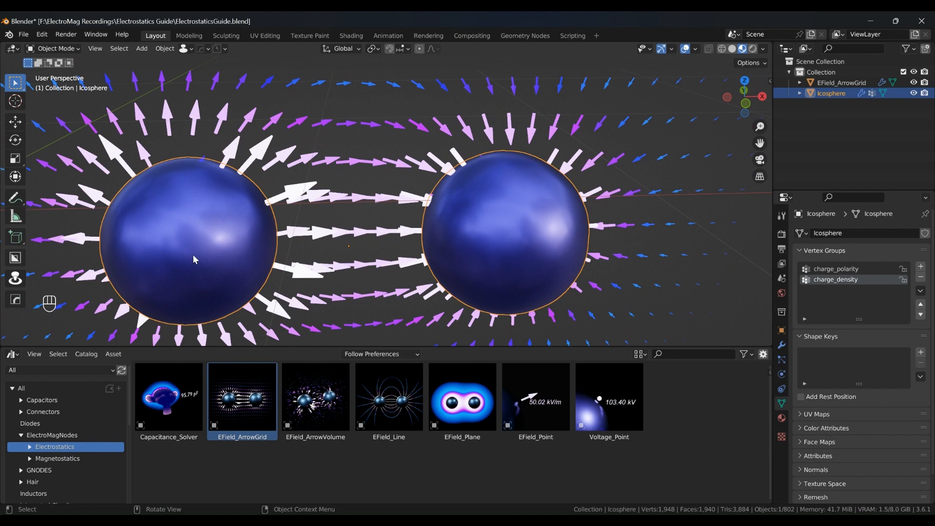
mouse_move(499, 239)
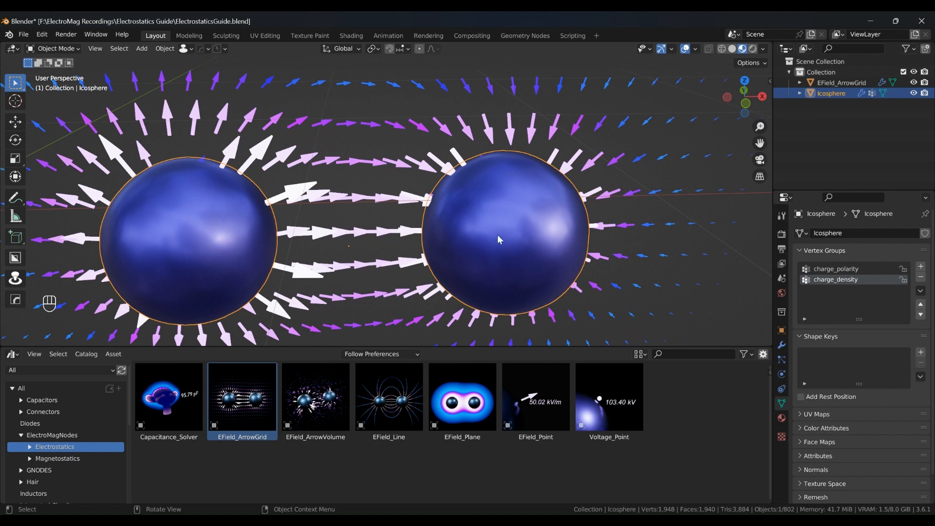
In Edit Mode select the right sphere, set its charge_polarity weight to 1, and return to Object Mode.
key(Tab)
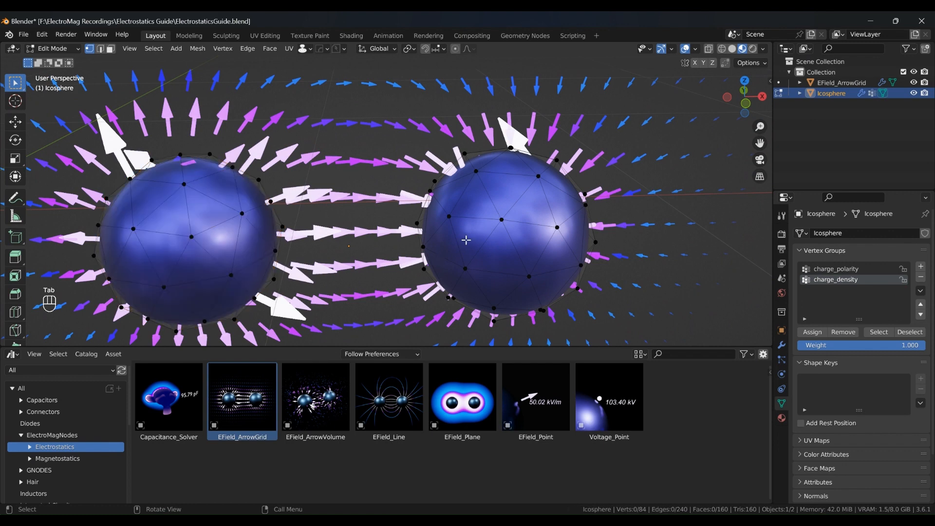
click(503, 222)
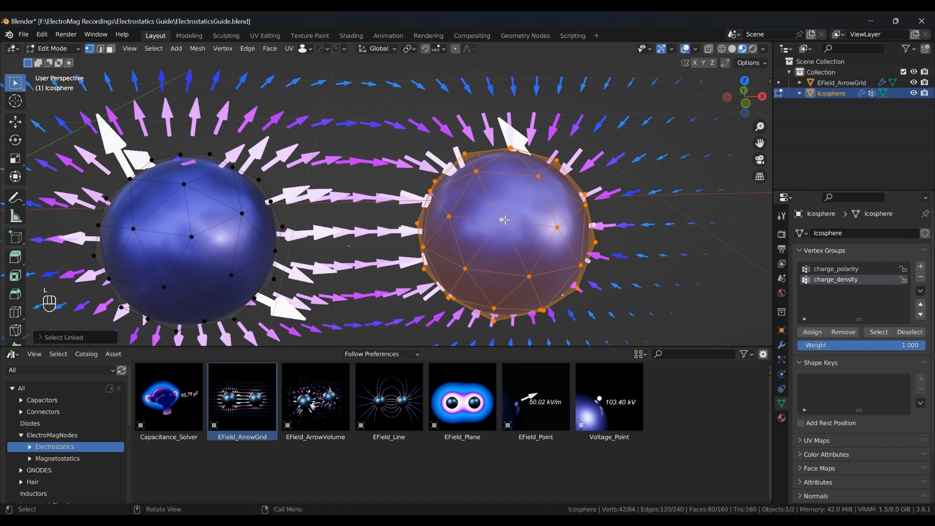
mouse_move(491, 203)
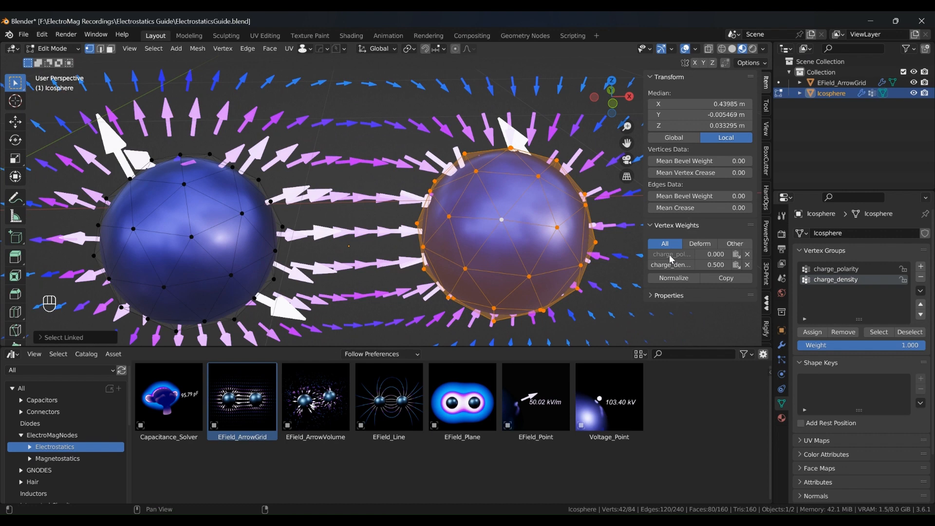
mouse_move(685, 262)
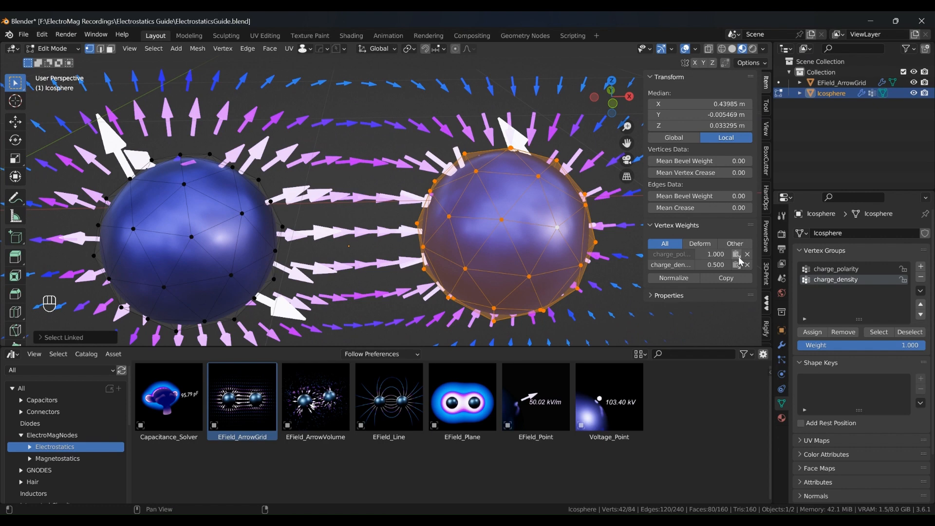
key(Tab)
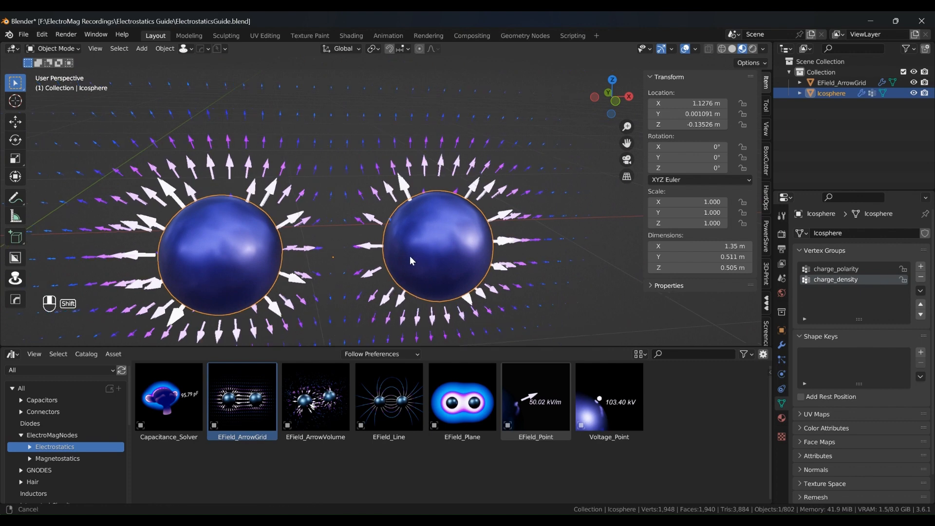
In Edit Mode set the left sphere's charge_density weight to 0, then return to Object Mode.
key(Tab)
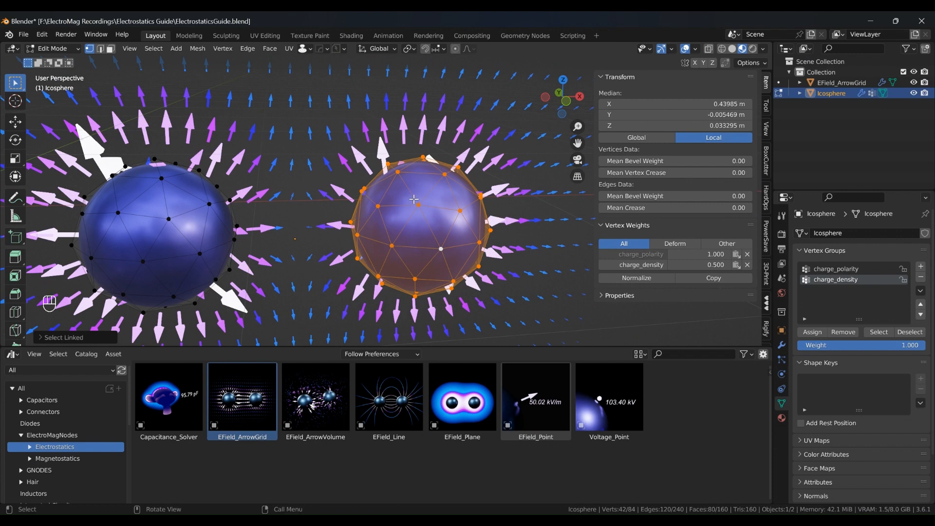
mouse_move(479, 237)
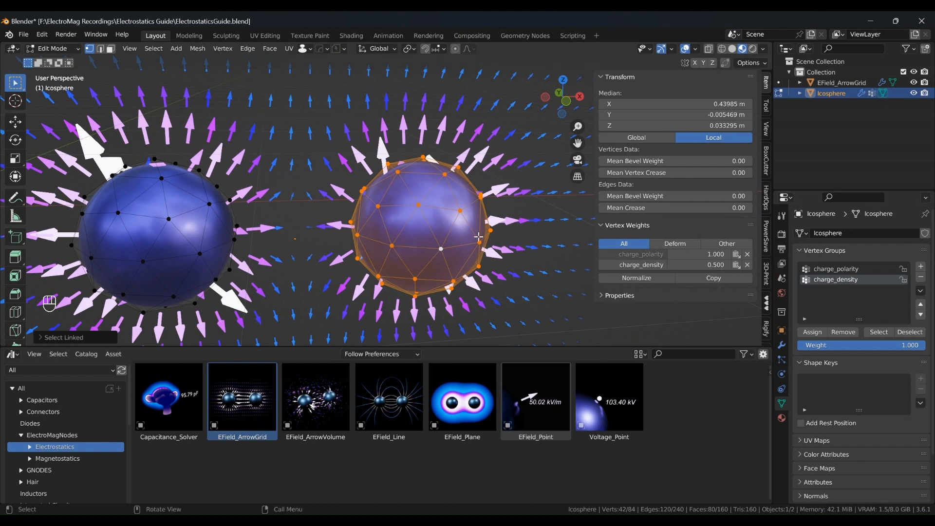
mouse_move(137, 234)
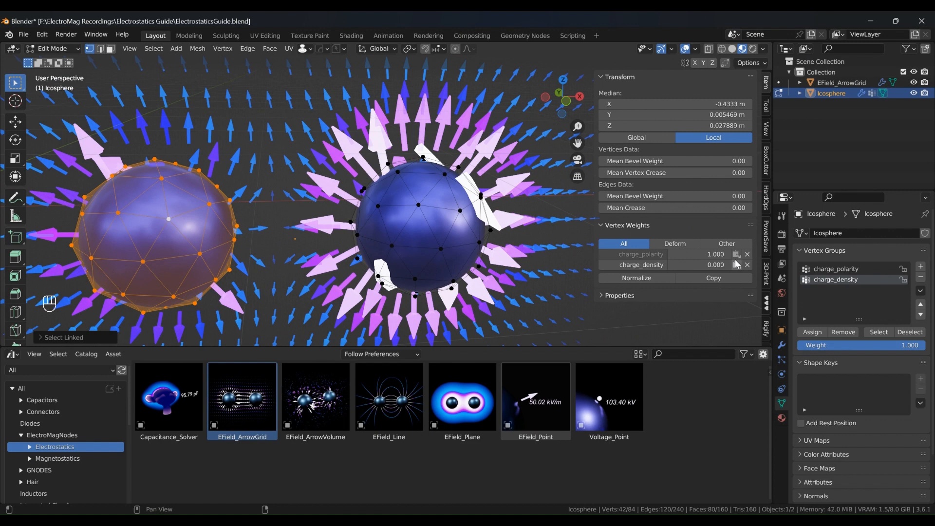
key(Tab)
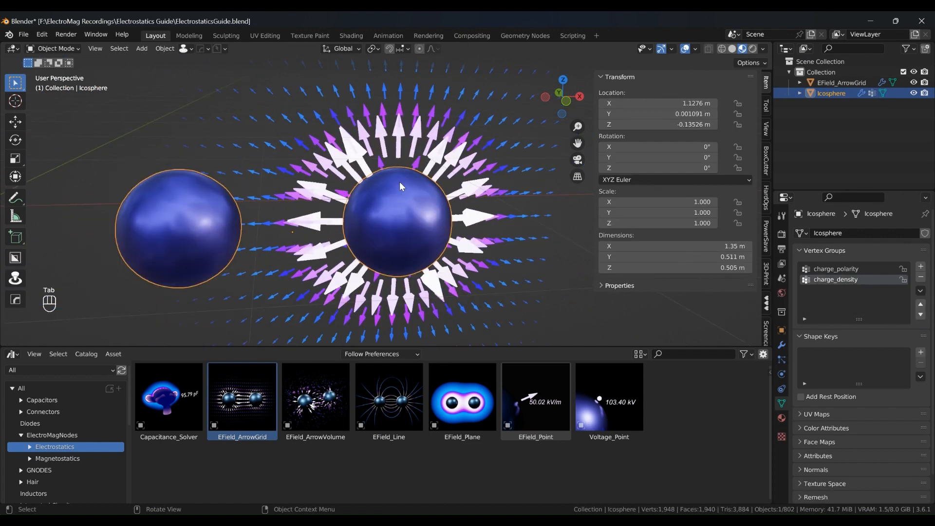
mouse_move(408, 204)
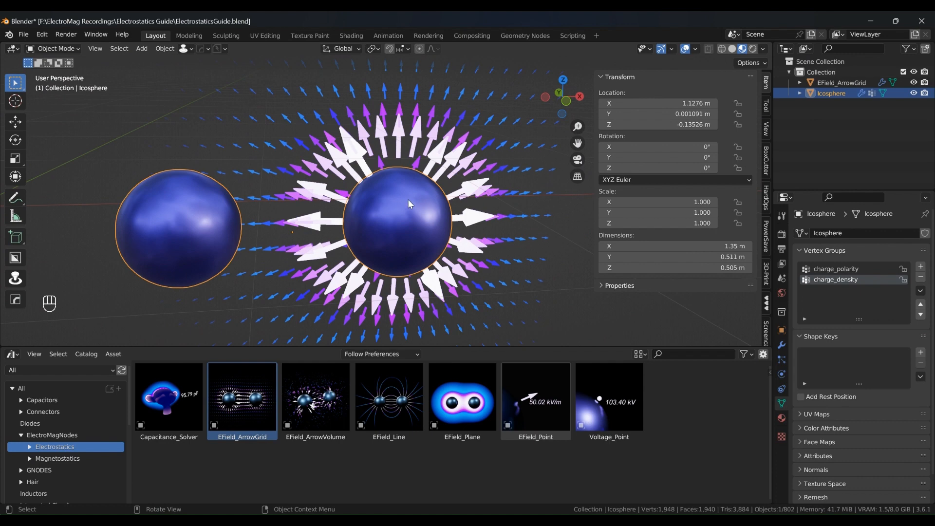
mouse_move(278, 227)
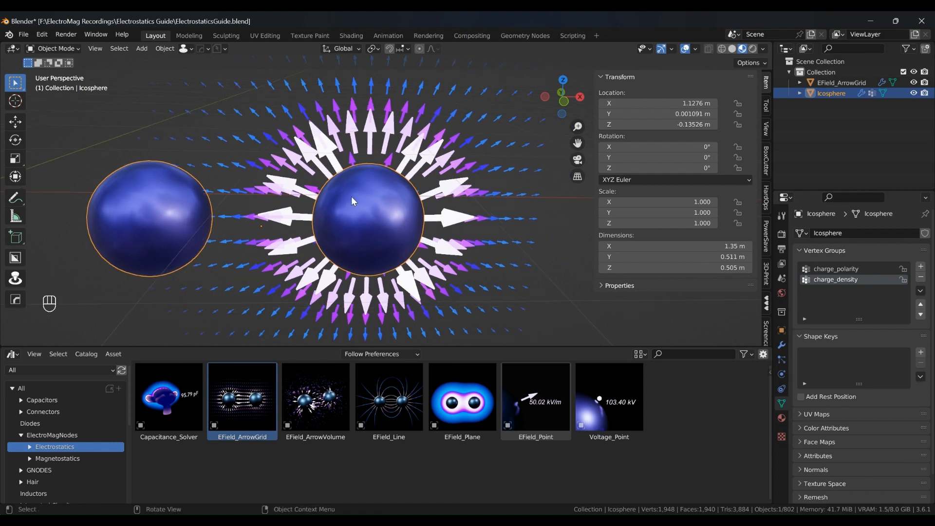
mouse_move(418, 222)
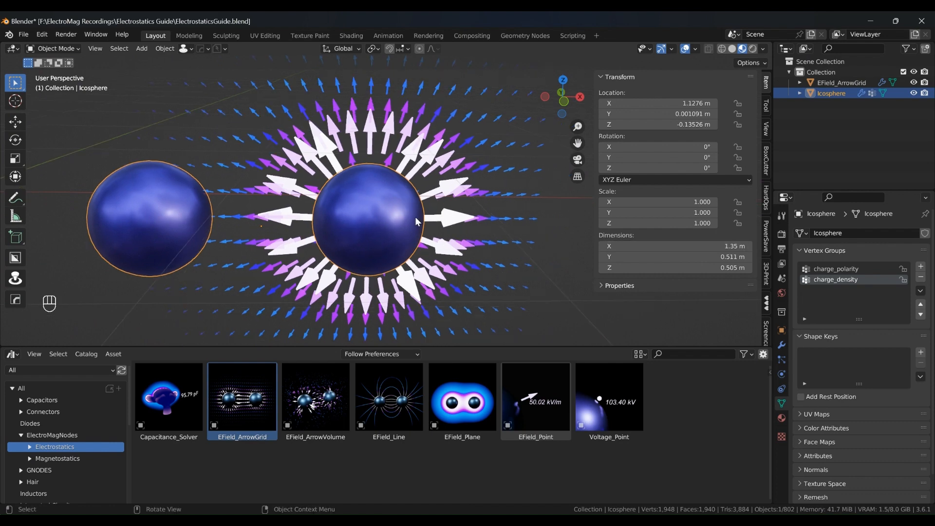
Select the EField_ArrowGrid object to show its geometry-node modifier settings.
click(841, 82)
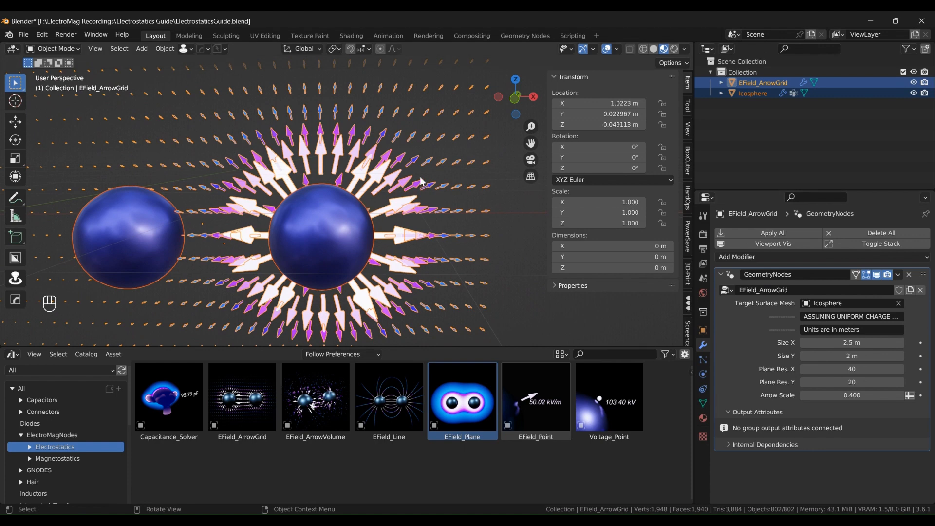
mouse_move(436, 161)
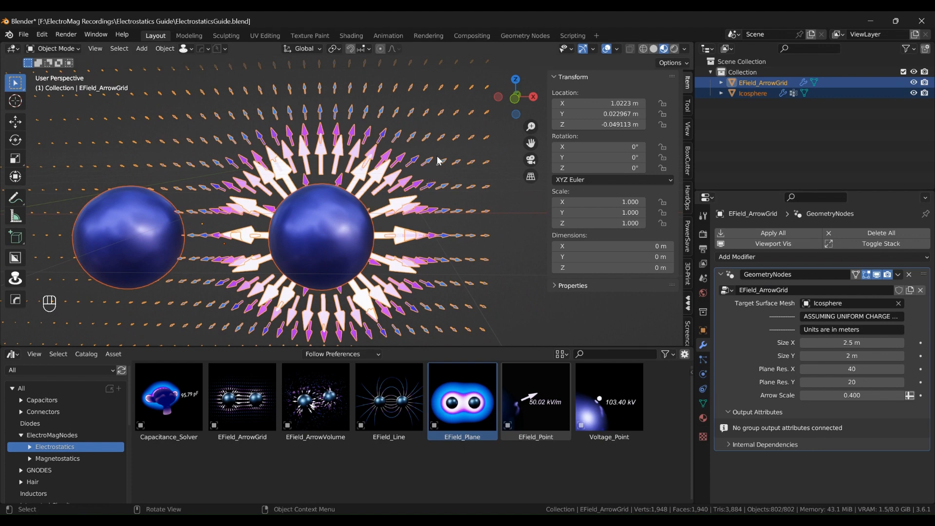
mouse_move(285, 188)
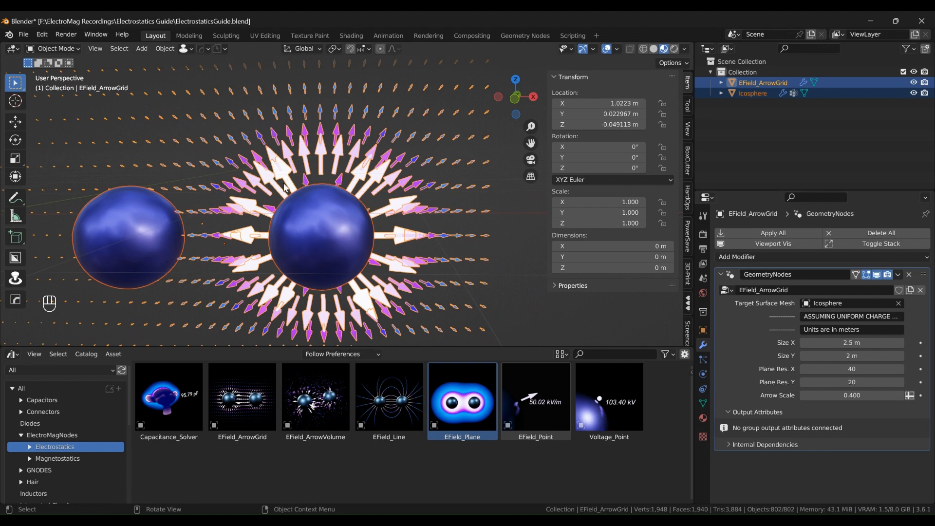
mouse_move(348, 236)
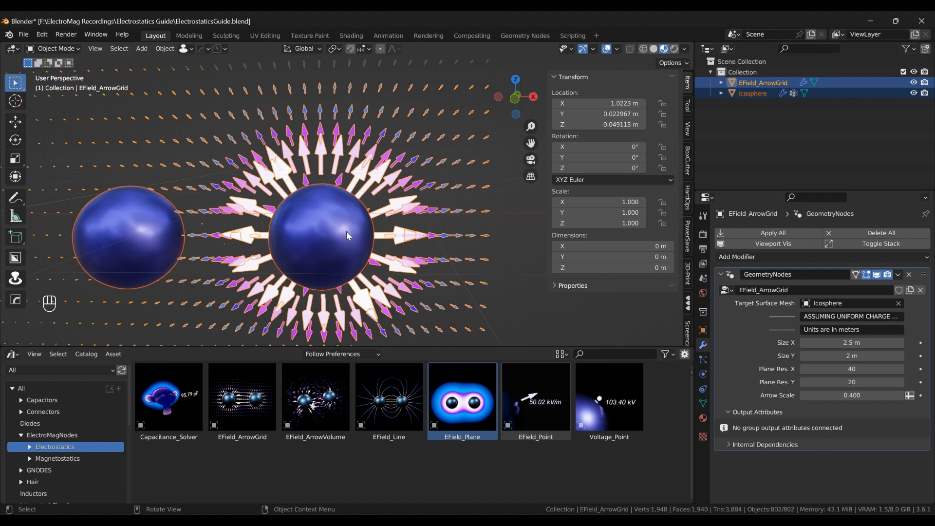
mouse_move(347, 210)
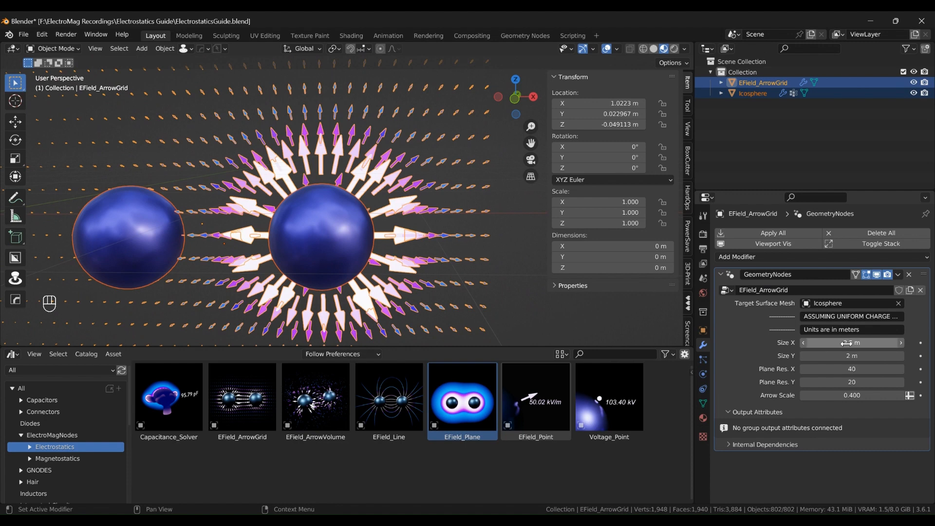
Set the arrow grid's Size Y to 1.57 m and Arrow Scale to 0.264.
drag(846, 341, 859, 342)
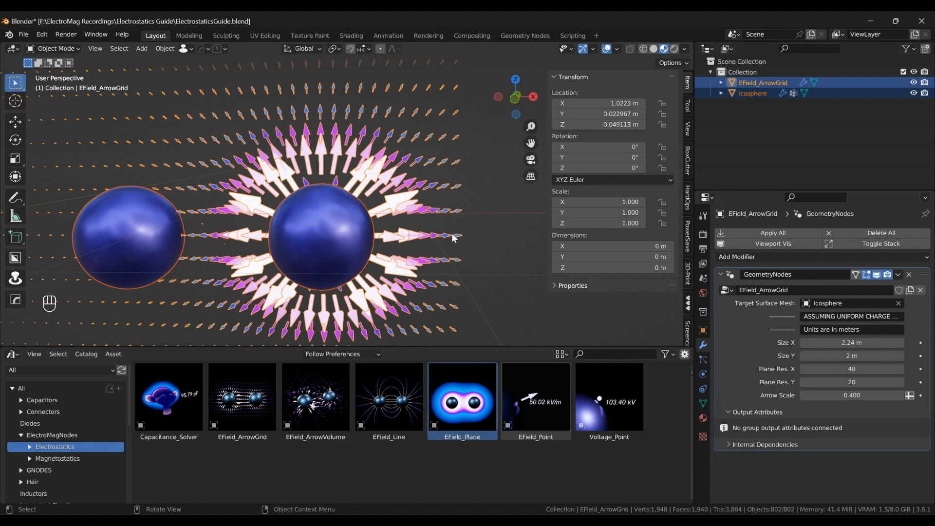
drag(453, 237, 334, 227)
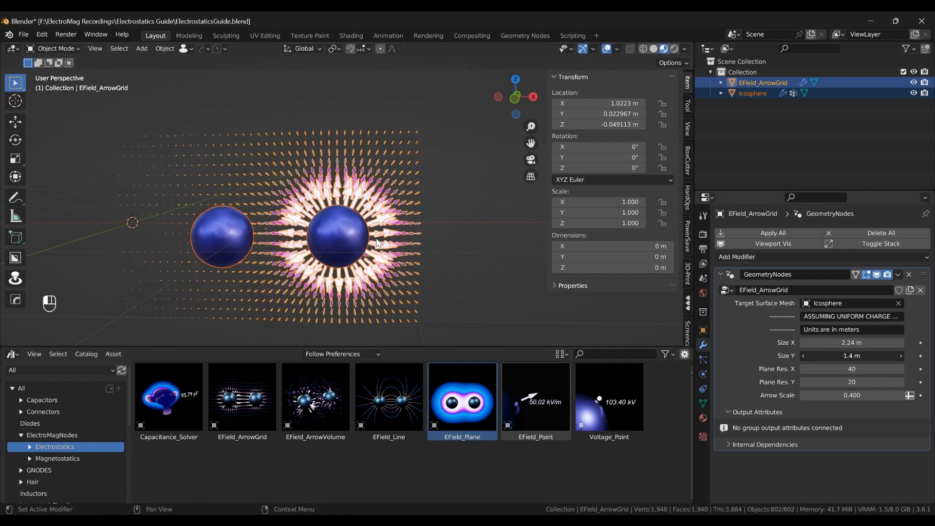
drag(851, 355, 862, 356)
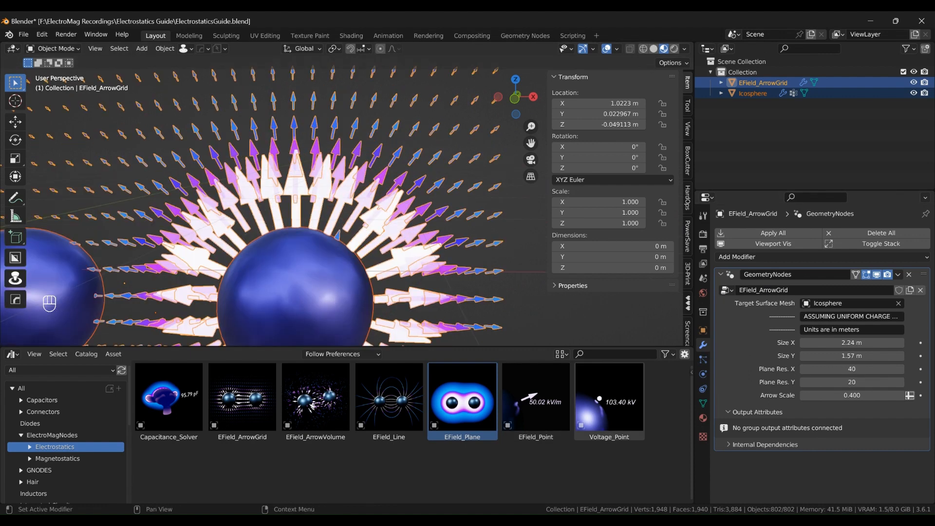
drag(864, 394, 840, 394)
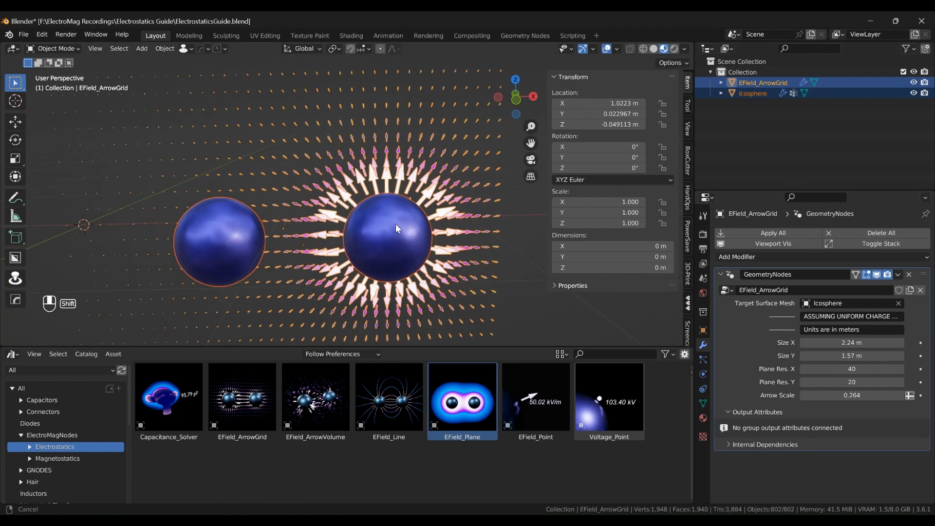
Replace the arrow grid with the EField_Plane asset and select the left sphere.
drag(396, 228, 357, 259)
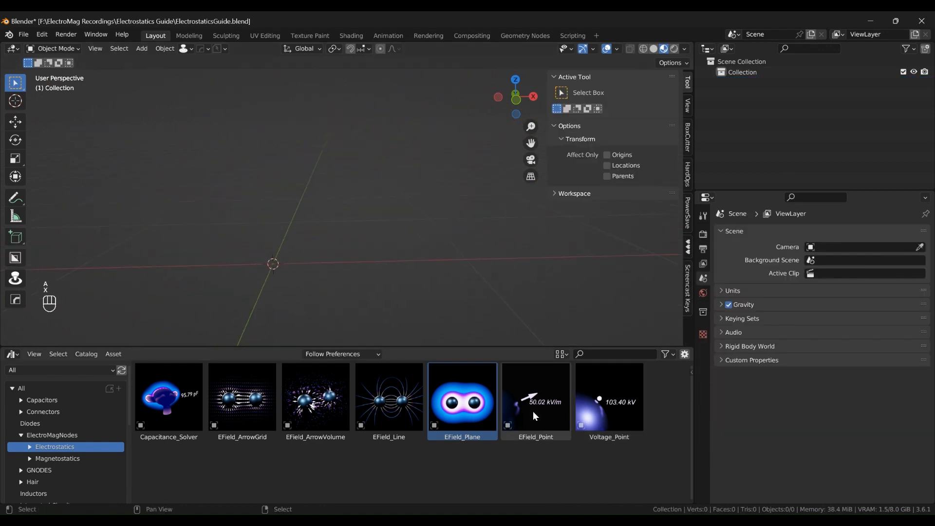
drag(462, 397, 275, 283)
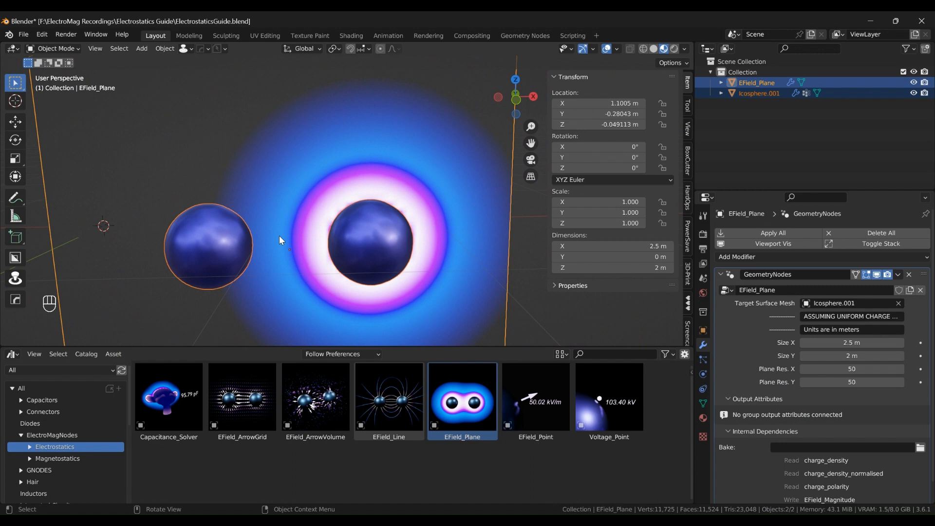
click(341, 354)
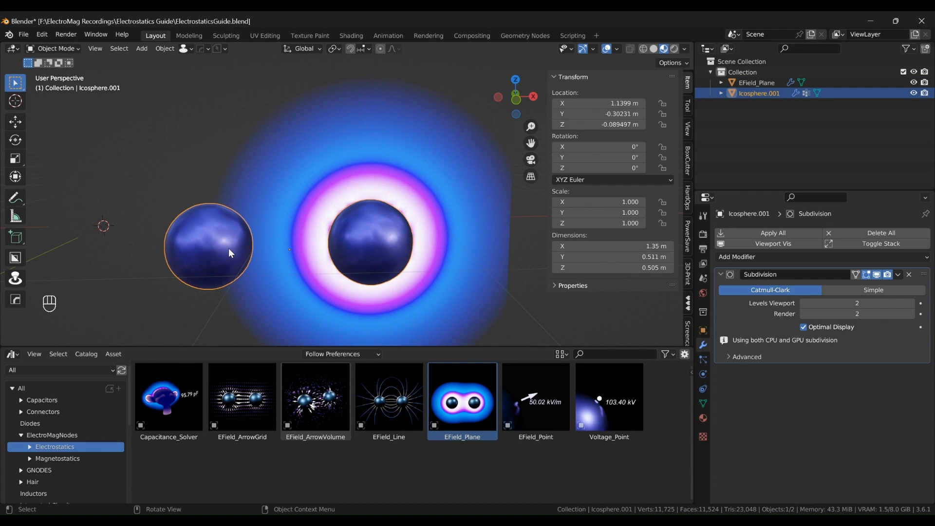
mouse_move(232, 248)
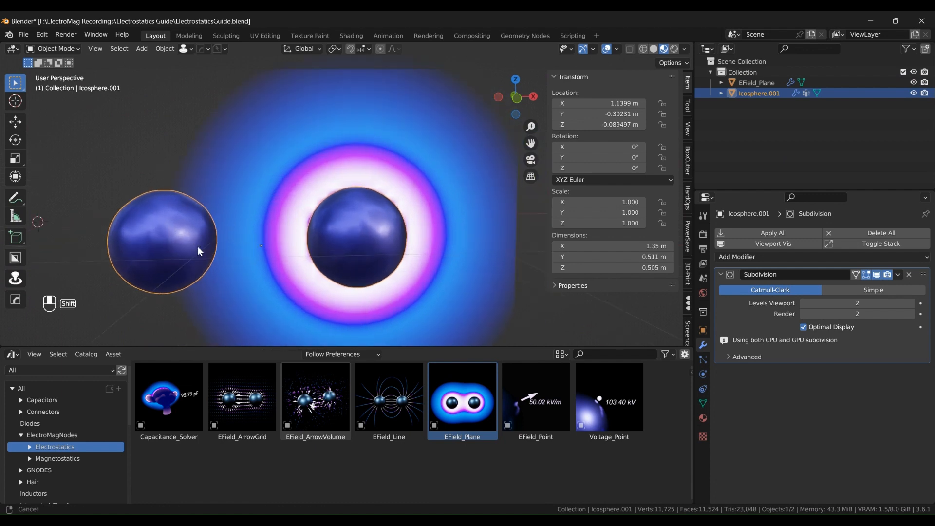
Give the left sphere's vertices a charge_density of 1.0 in Vertex Weights.
key(Tab)
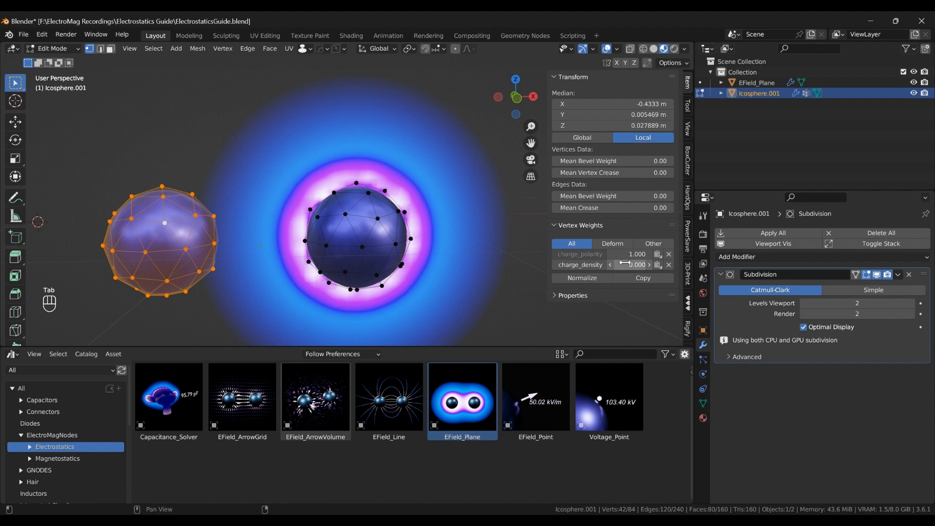
double_click(632, 264)
text(1.000)
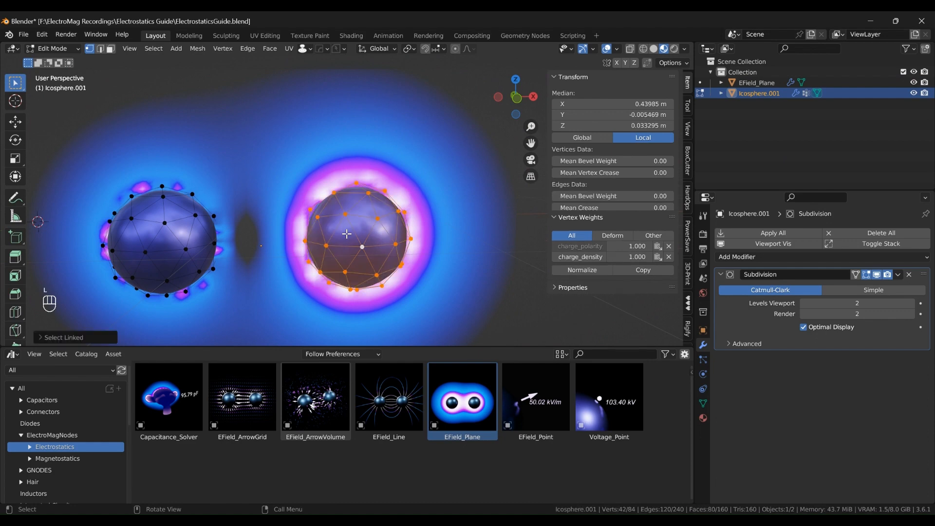
click(635, 264)
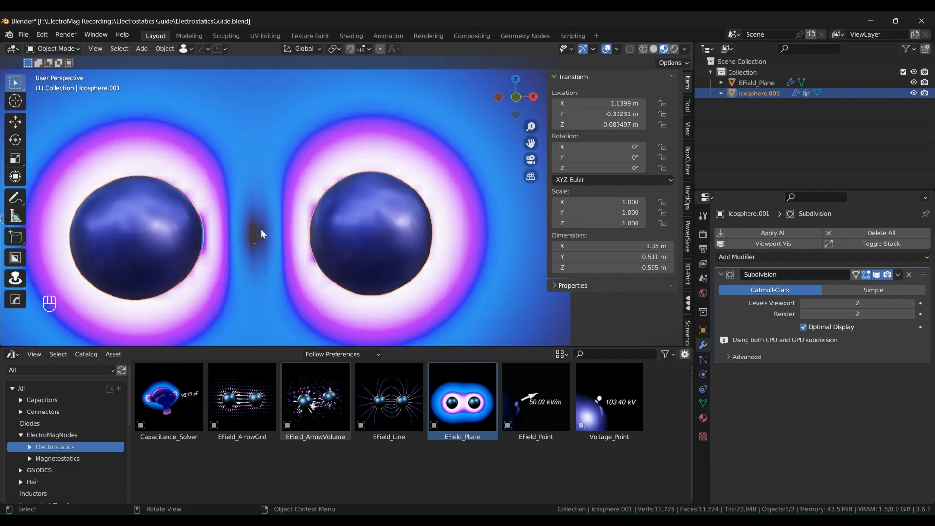
mouse_move(254, 233)
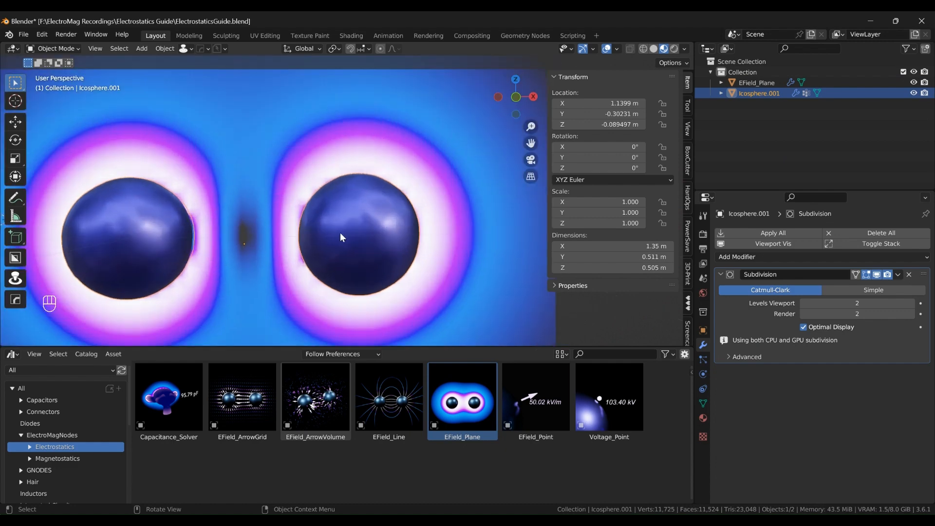
Lower the right sphere's charge_density value in the Vertex Weights panel.
key(Tab)
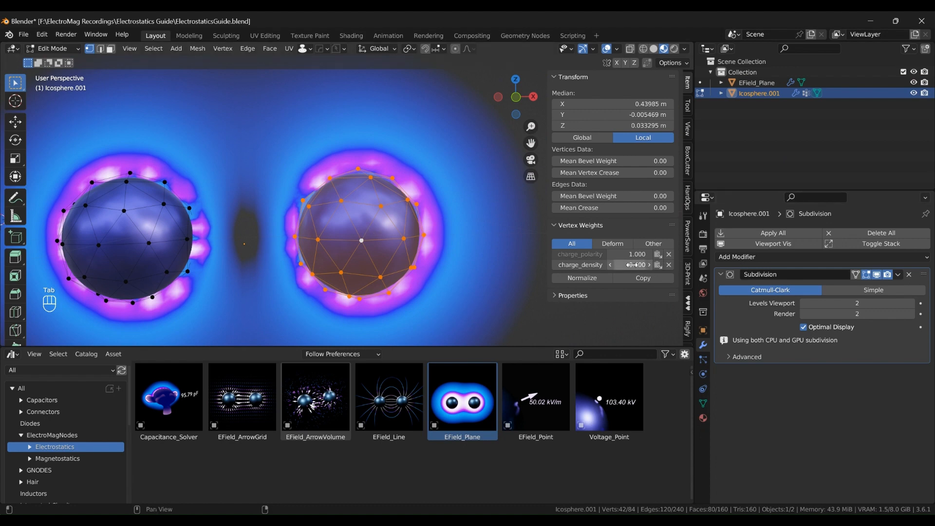
click(634, 254)
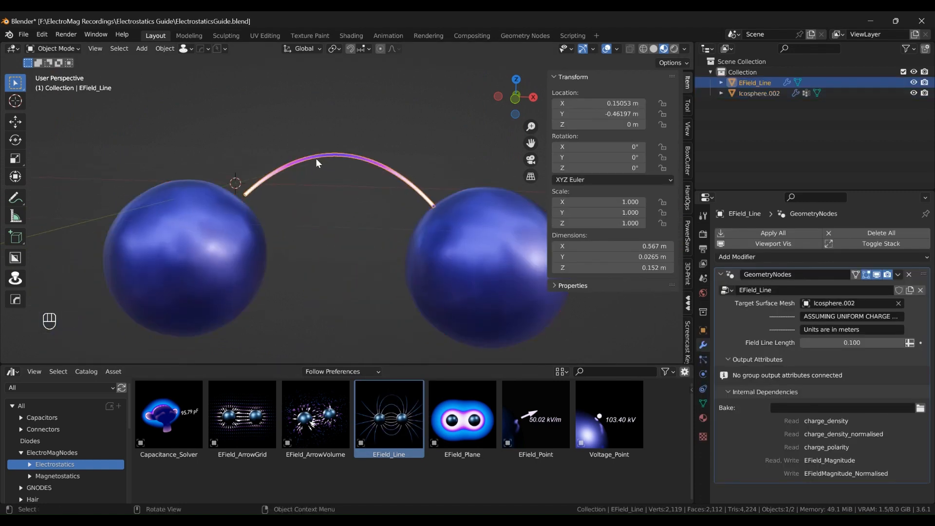
Duplicate EField_Line copies around both spheres in front view.
key(KP_1)
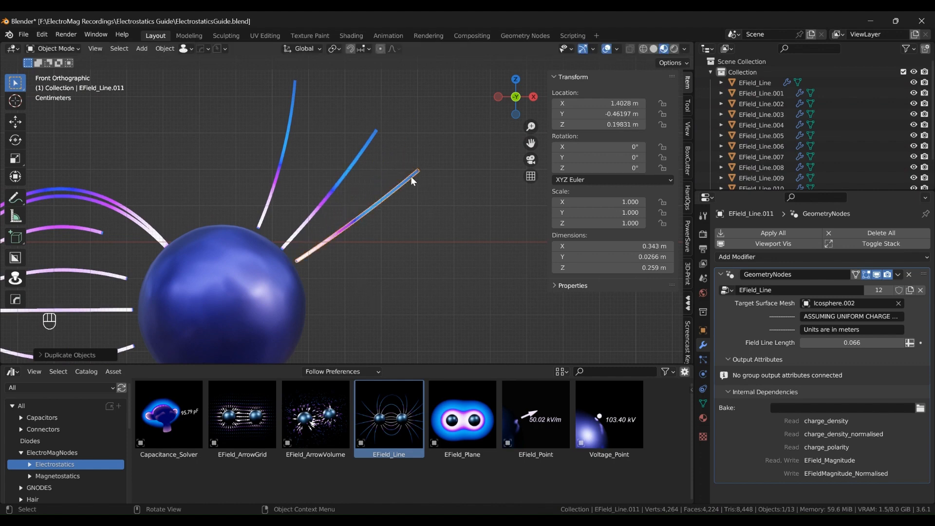
mouse_move(289, 270)
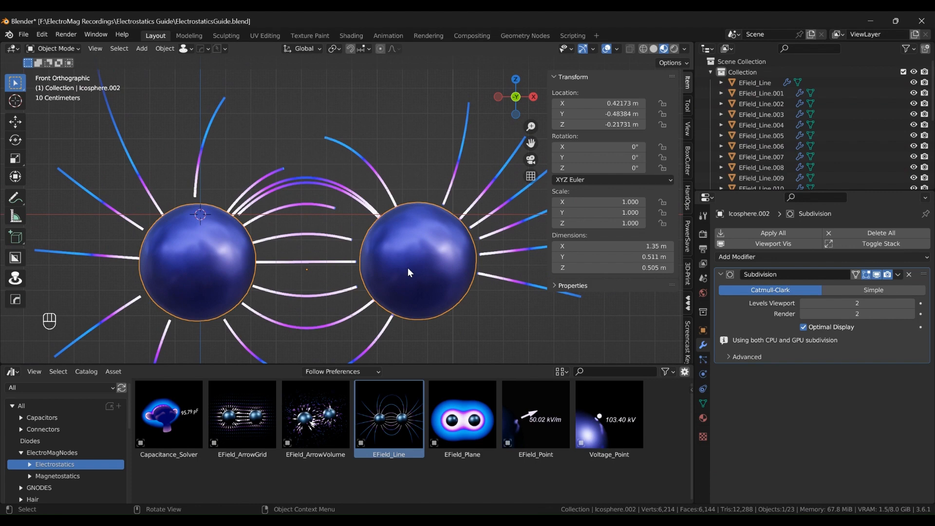
Delete the field lines and spheres from the scene.
key(Tab)
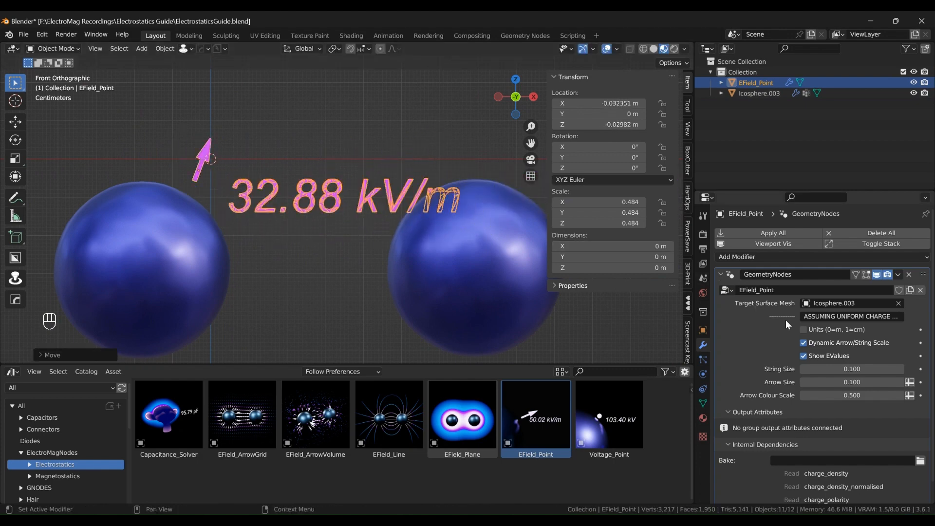
Toggle the EField_Point's Show Evalues off and on, then move the probe above the spheres.
click(804, 329)
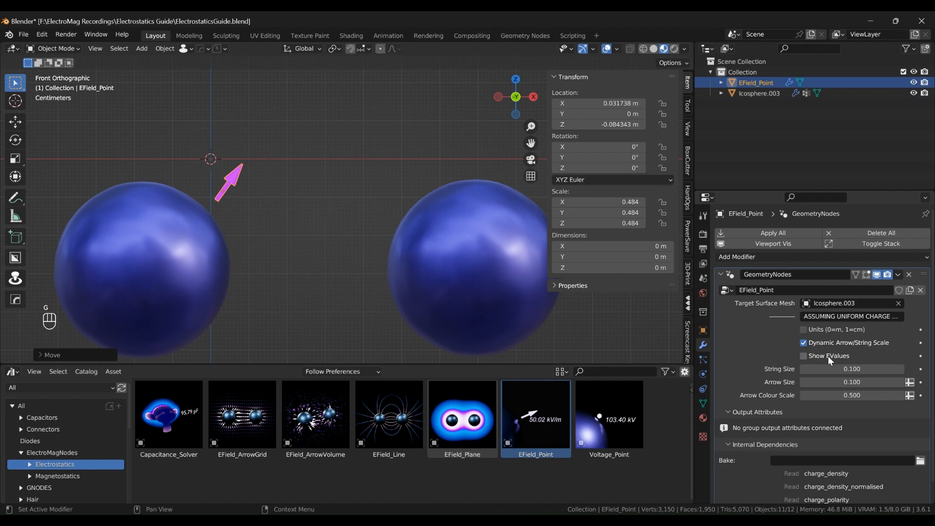
click(804, 356)
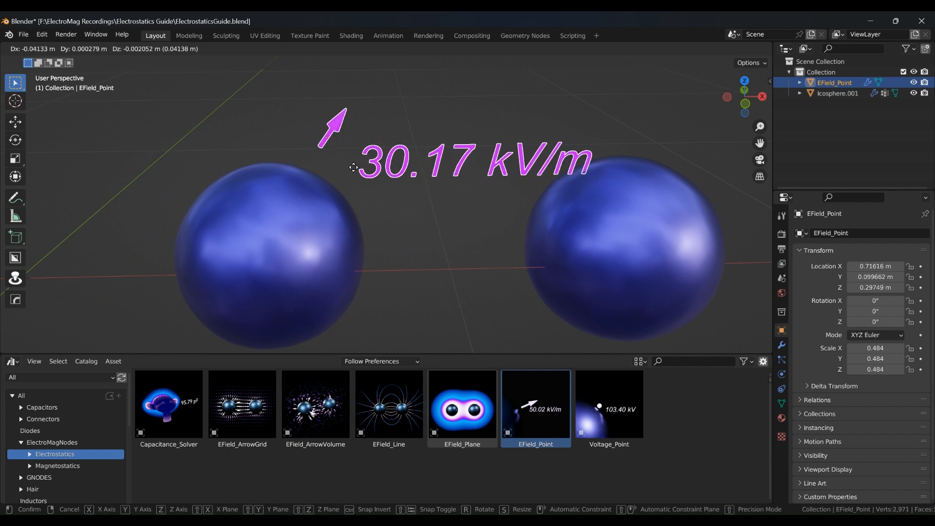
drag(353, 166, 328, 181)
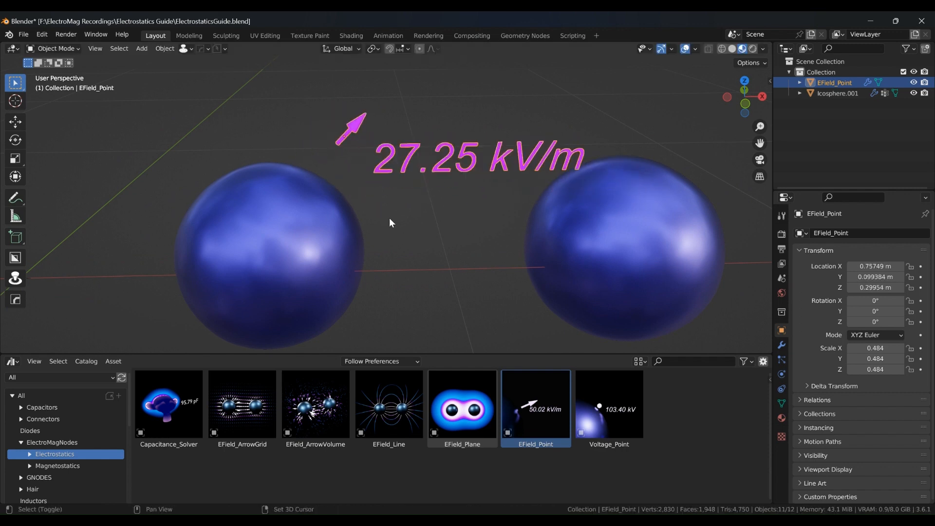
Show the EField_Point geometry node tree with its Named Attribute and Switch nodes.
click(12, 360)
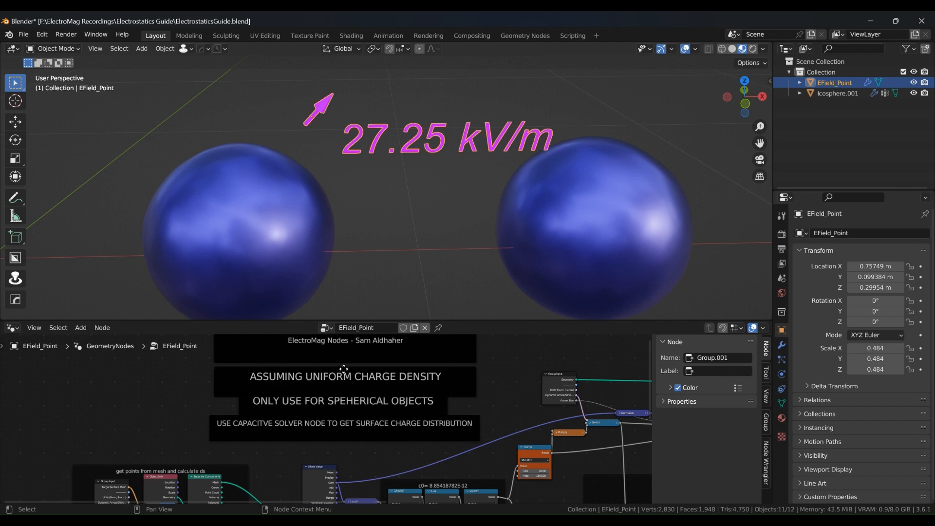
mouse_move(357, 421)
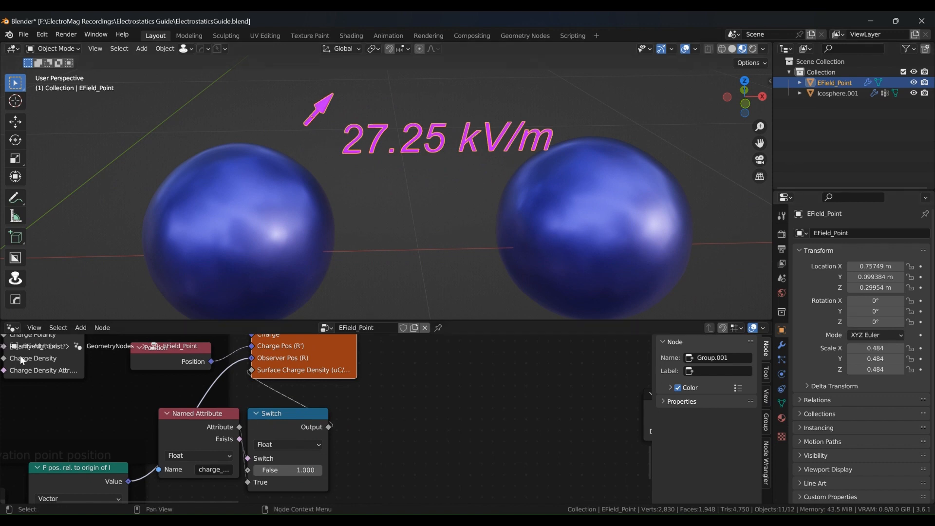
click(10, 327)
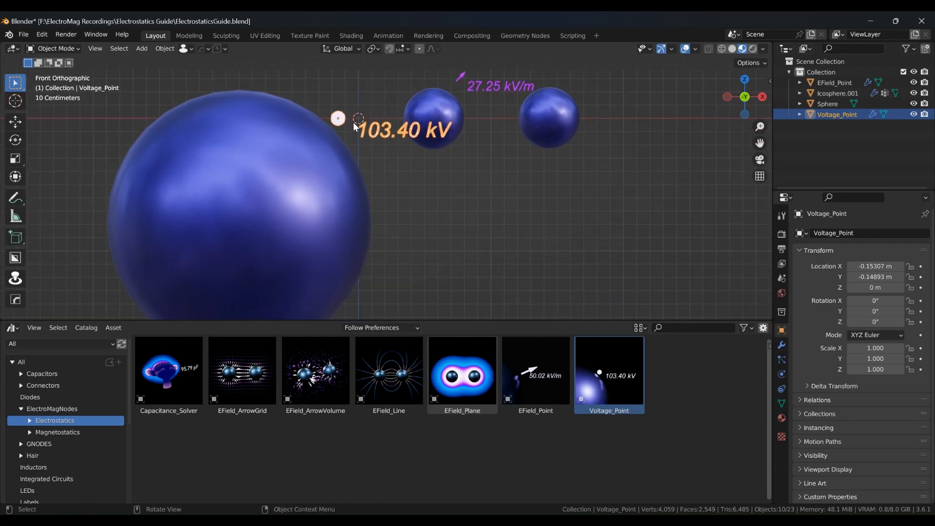
Move the Voltage_Point probe below the large sphere, then to another spot.
drag(338, 118, 387, 197)
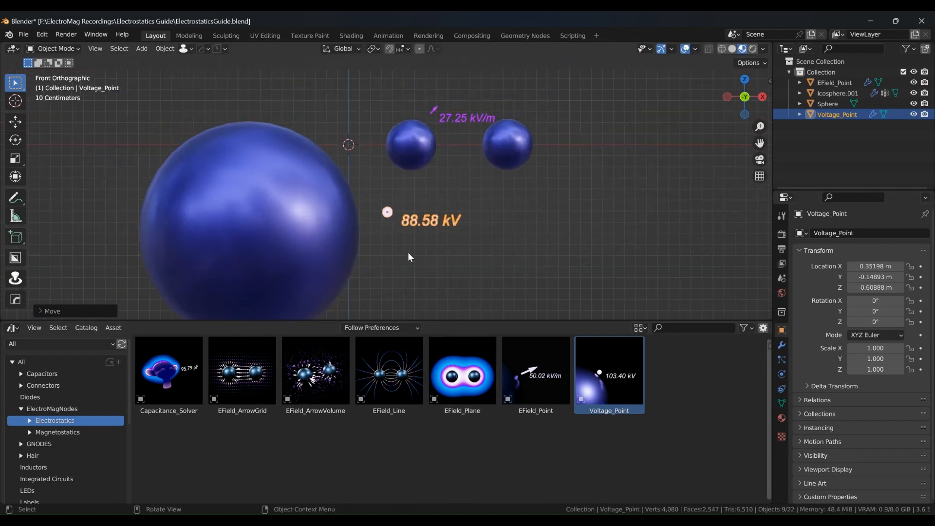
drag(407, 256, 385, 233)
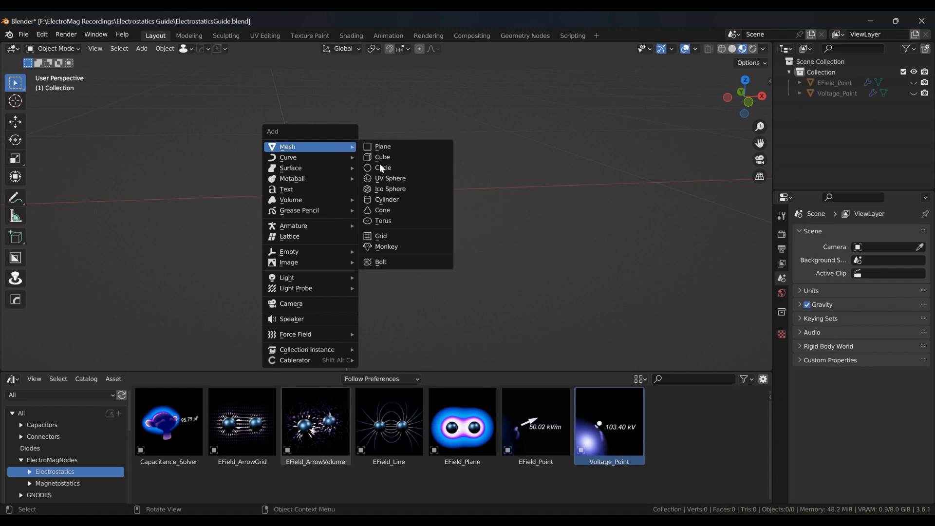
click(390, 178)
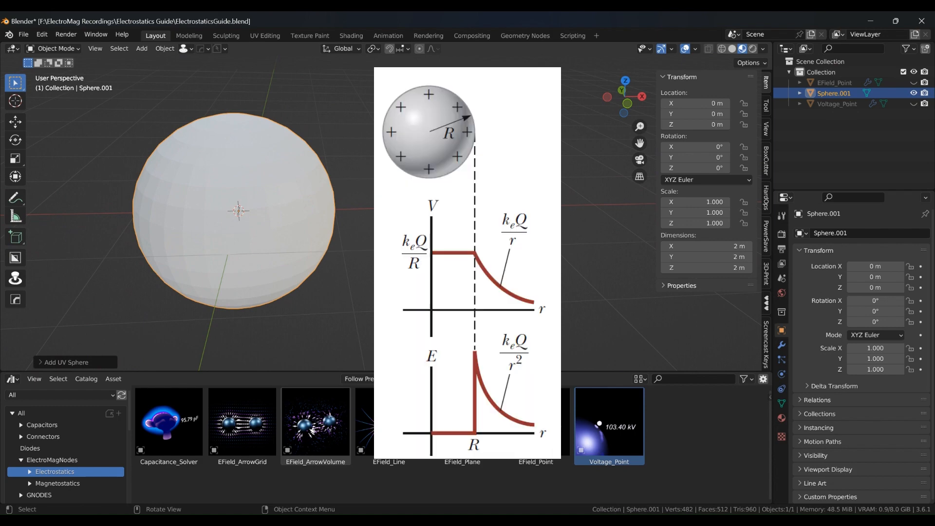
mouse_move(274, 124)
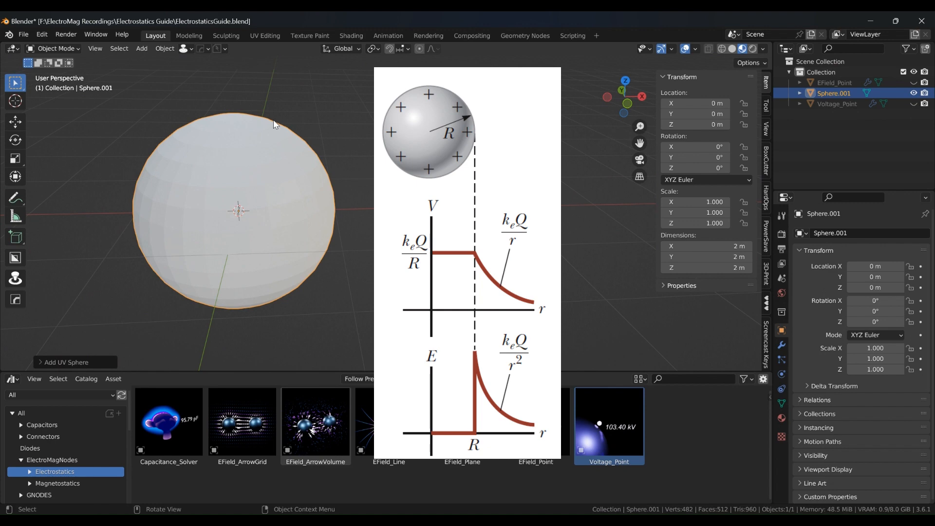
mouse_move(334, 201)
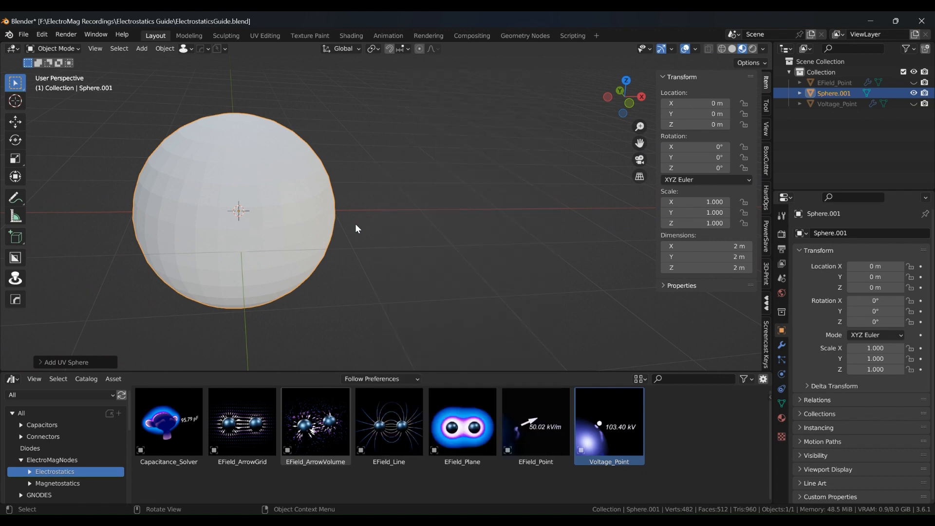
In front view, give the sphere the glossy blue Voltage_Point material.
key(Tab)
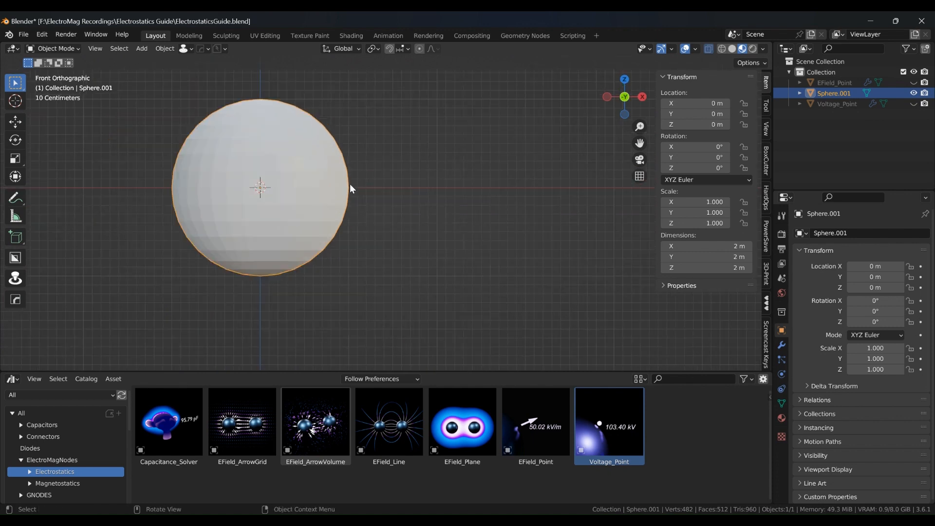
click(351, 188)
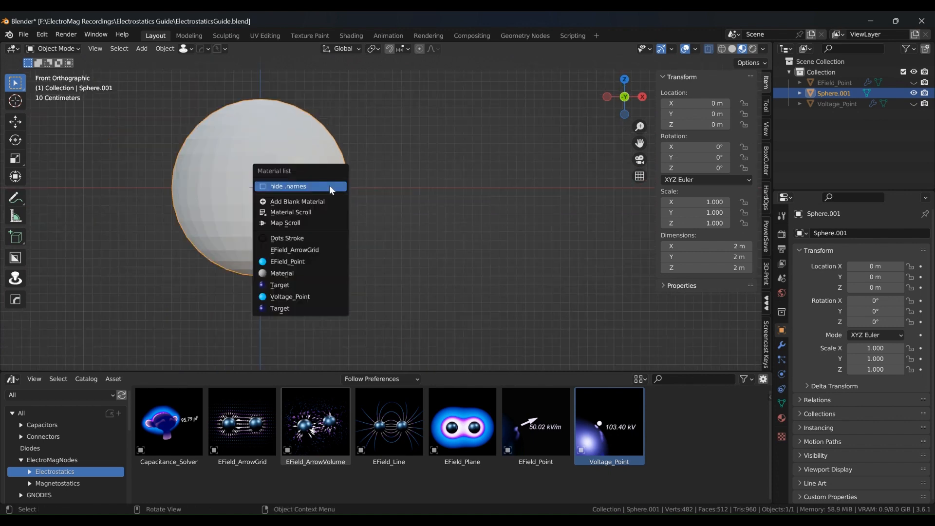
mouse_move(289, 296)
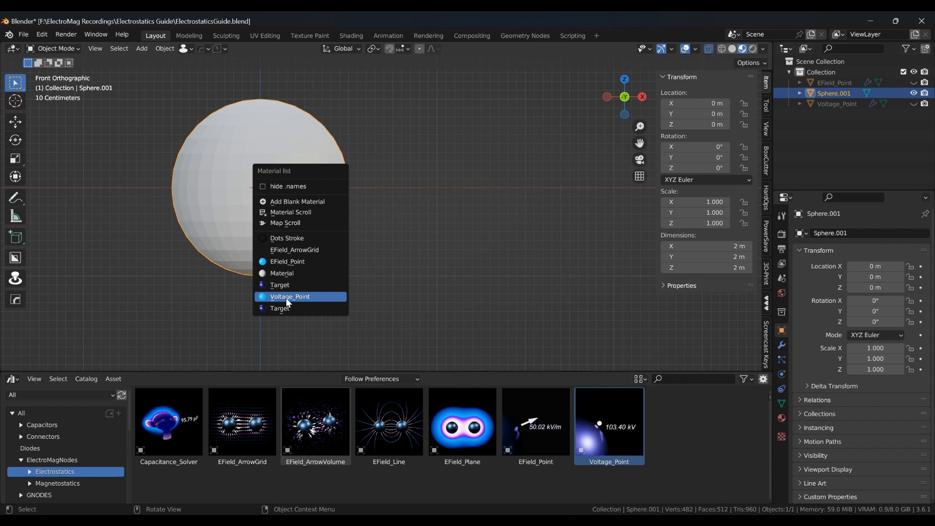
click(289, 296)
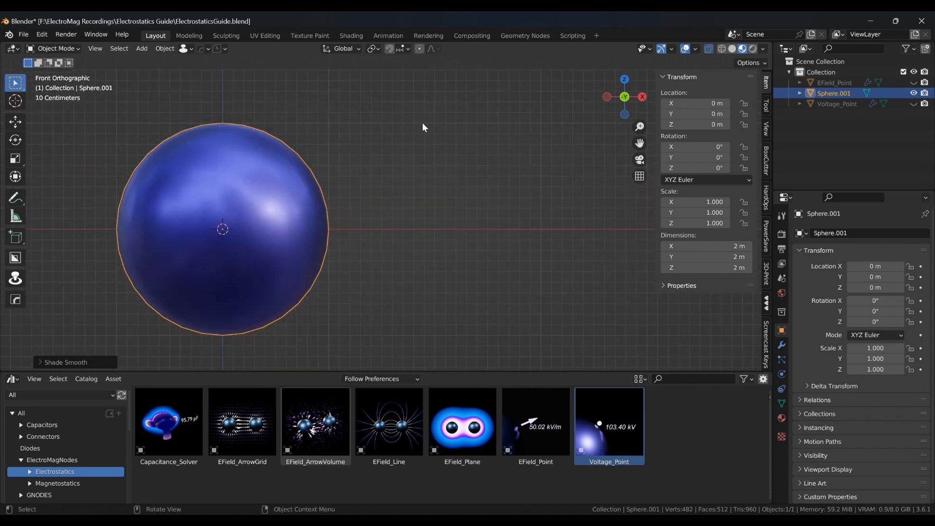
Select the EField_Point and Voltage_Point probes in the Outliner.
click(833, 82)
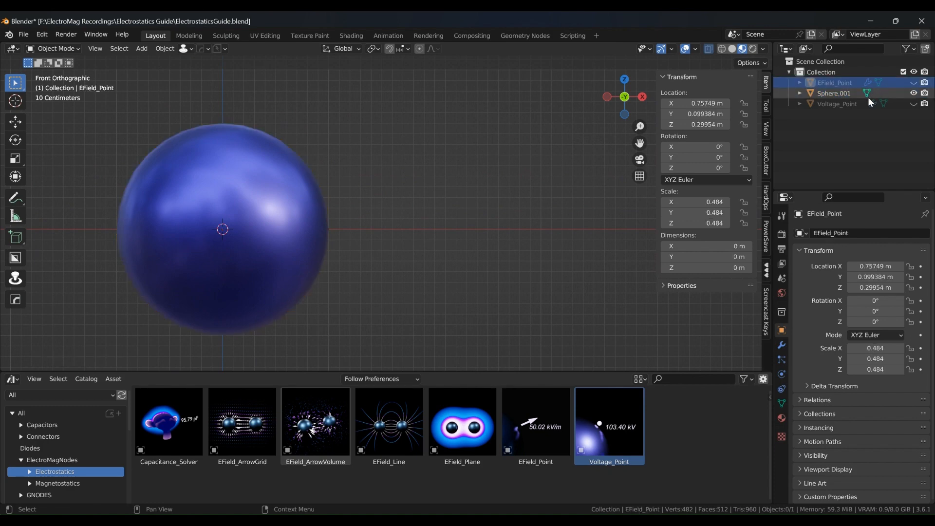
click(836, 103)
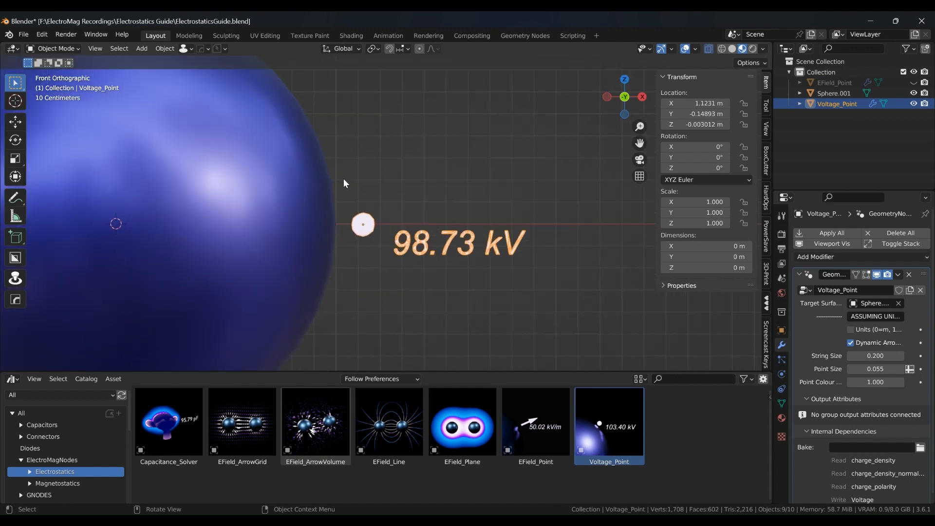
mouse_move(315, 232)
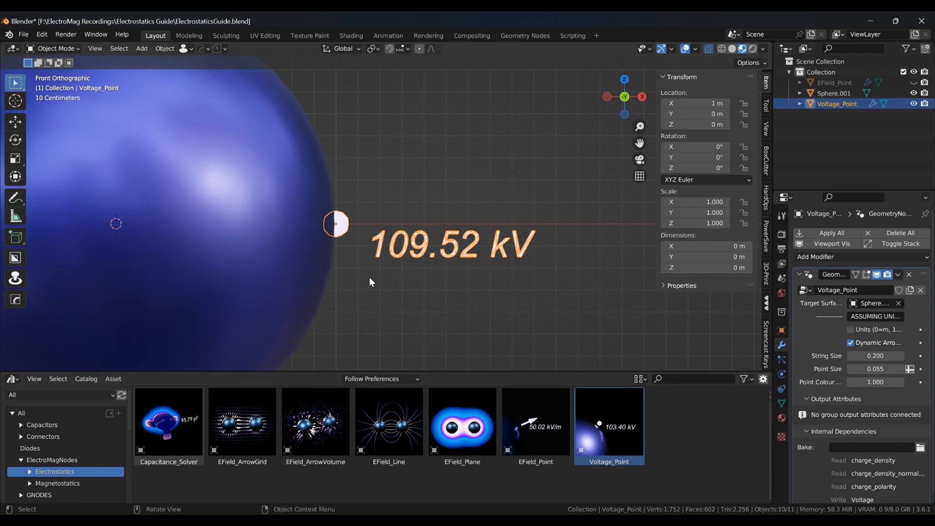
mouse_move(420, 244)
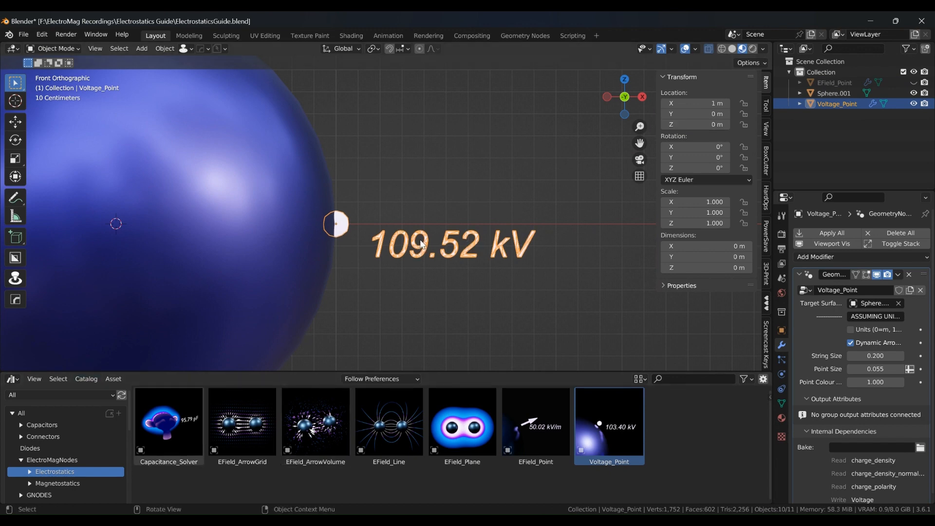
mouse_move(286, 286)
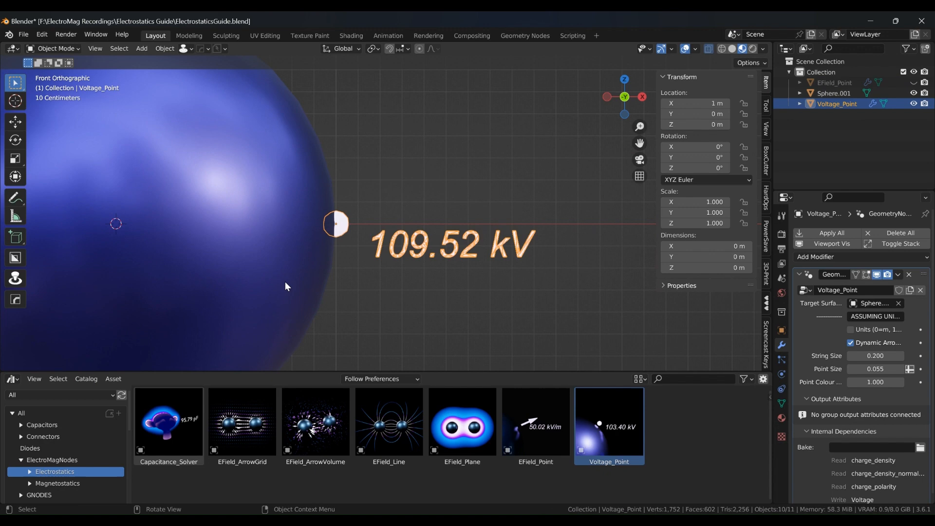
mouse_move(321, 248)
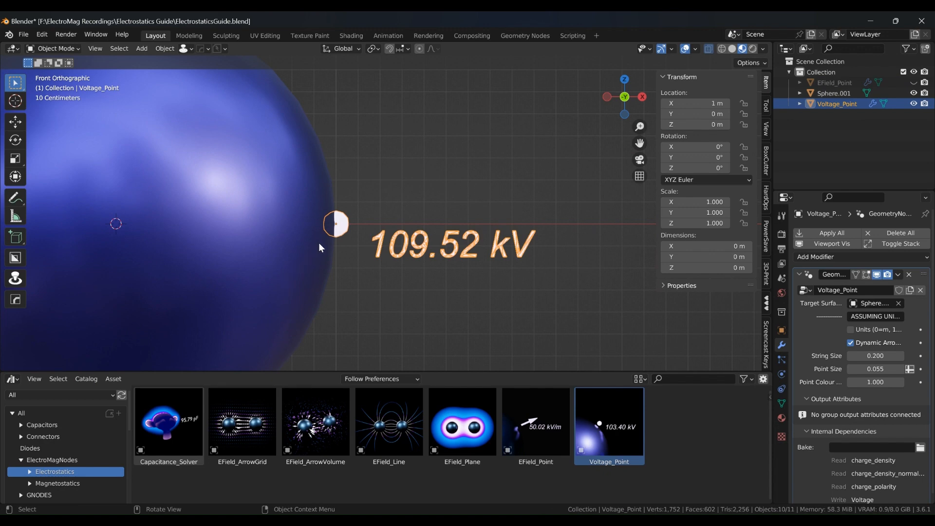
mouse_move(351, 225)
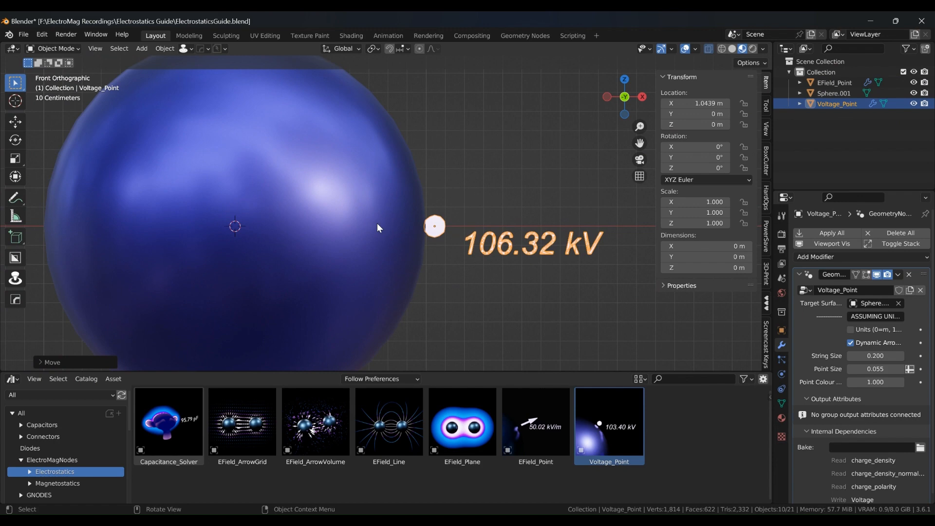
Sweep the Voltage_Point along X outward, inside and across the sphere, watching the kV readout.
drag(434, 226, 494, 225)
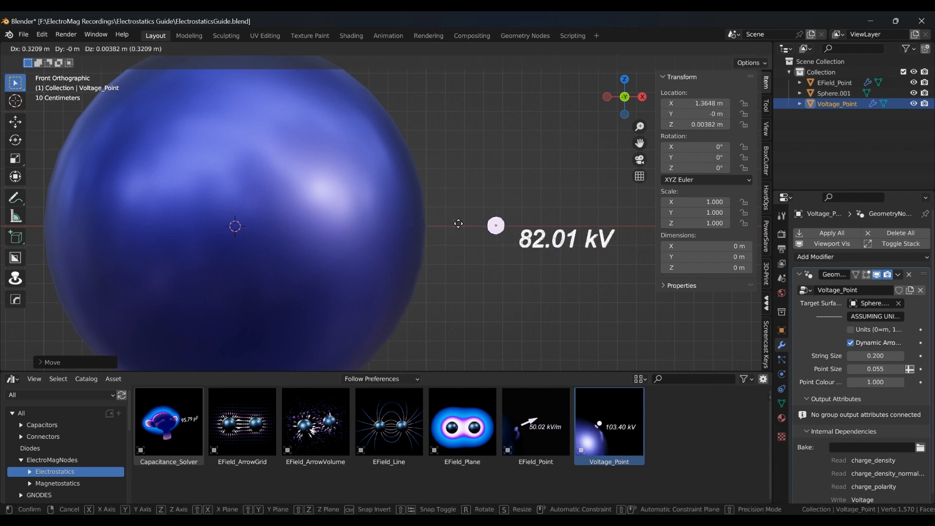
drag(495, 225, 590, 222)
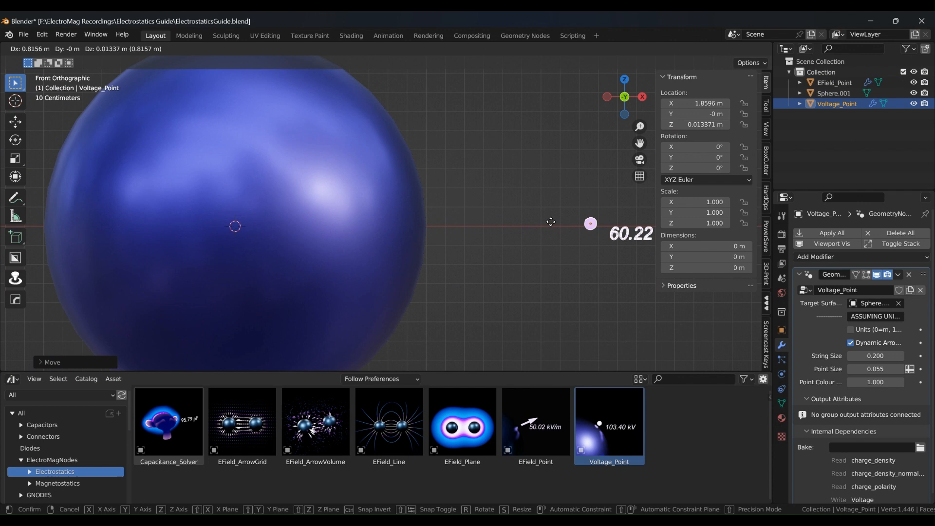
drag(590, 224, 404, 225)
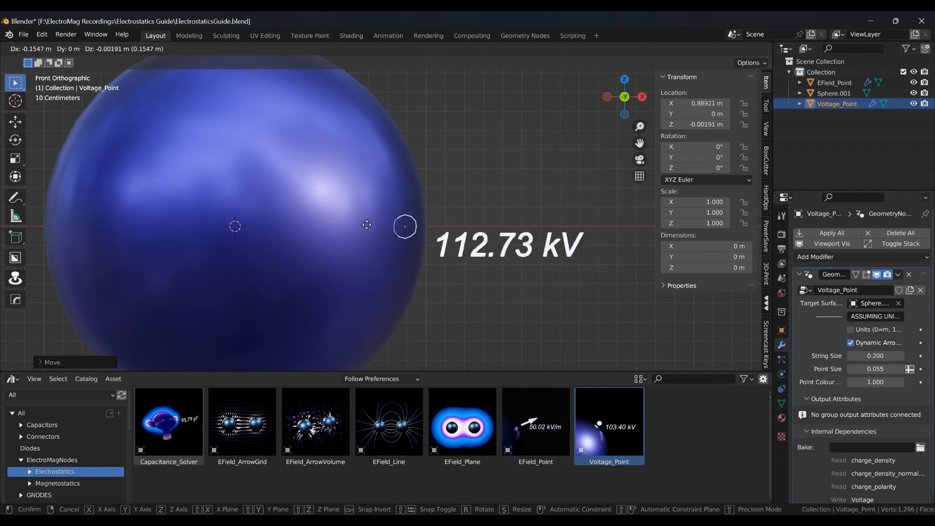
drag(405, 225, 200, 224)
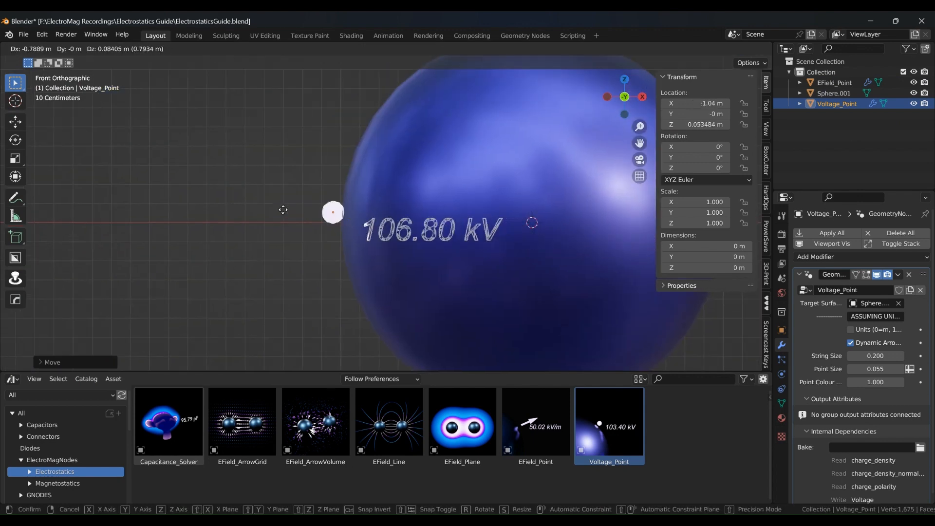
drag(333, 212, 217, 213)
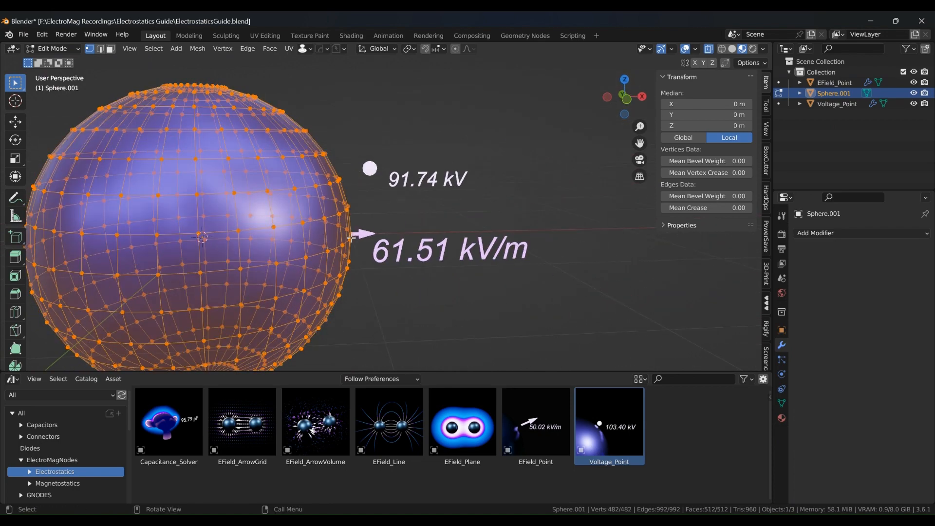
Move EField_Point just outside the sphere (80.37 kV/m), far away (23.86 kV/m), then back near the surface.
key(Tab)
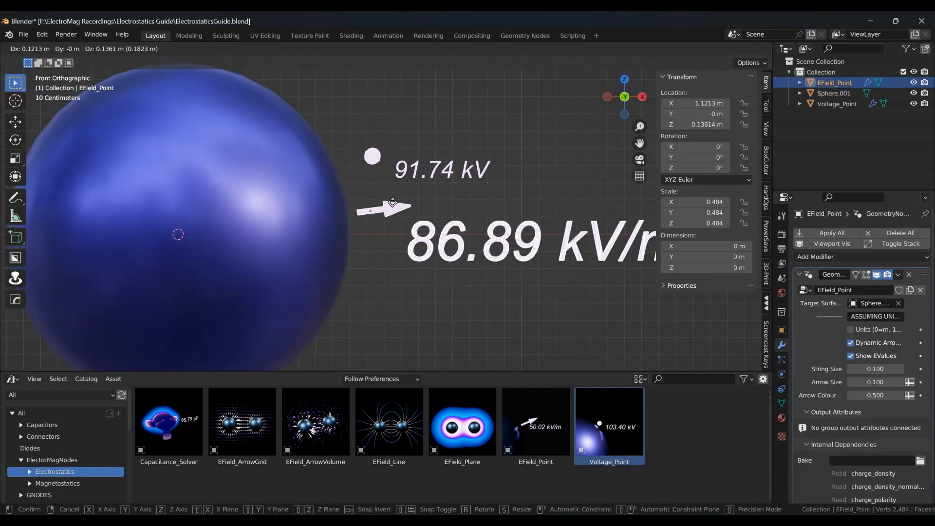
drag(390, 206, 581, 123)
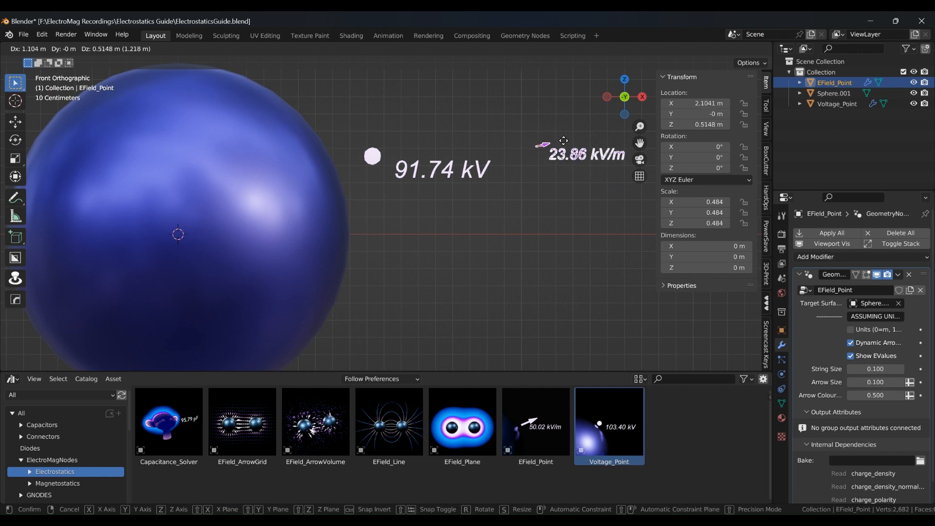
drag(562, 140, 403, 214)
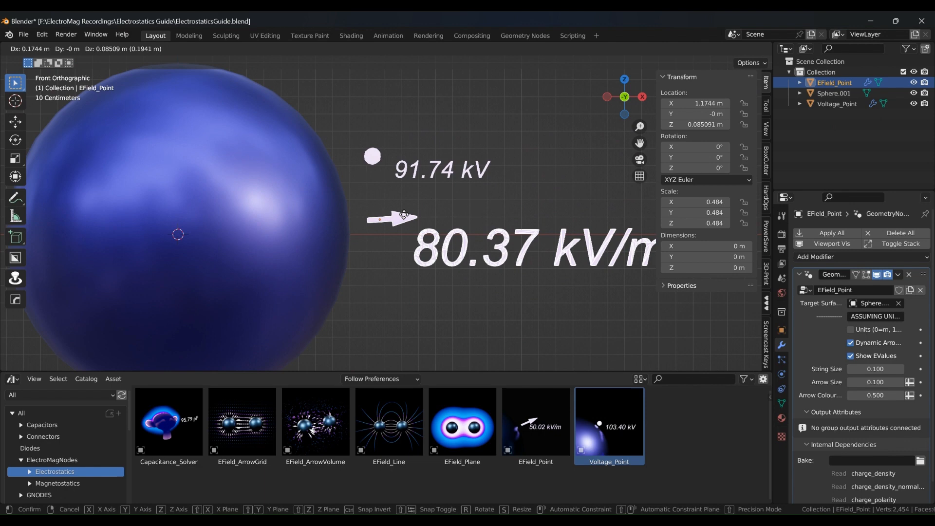
drag(403, 214, 380, 241)
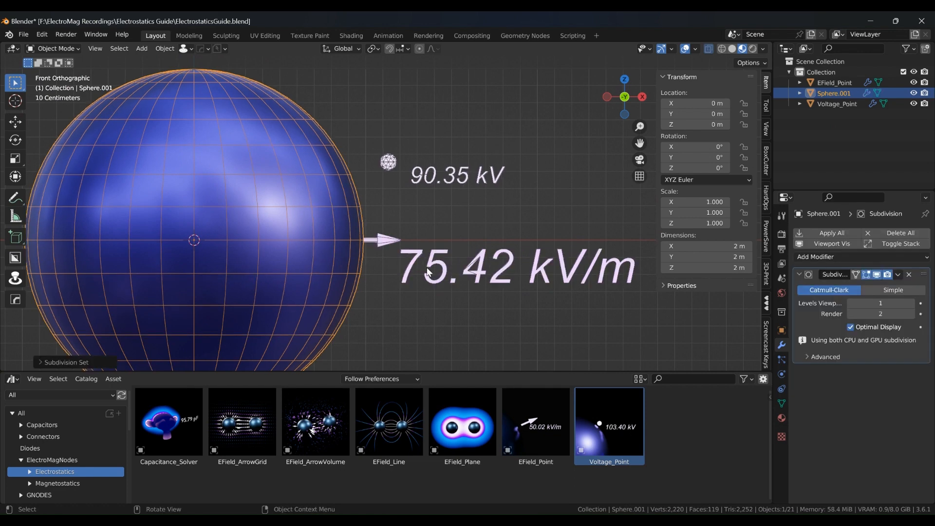
mouse_move(482, 262)
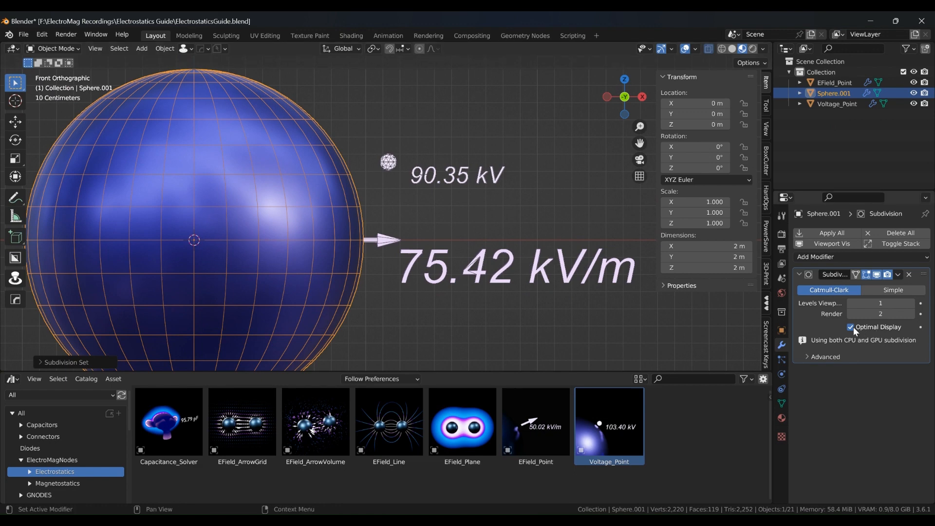
Show all subdivided edges with raised levels, then place the probe close to the surface reading 97.21 kV/m.
click(849, 327)
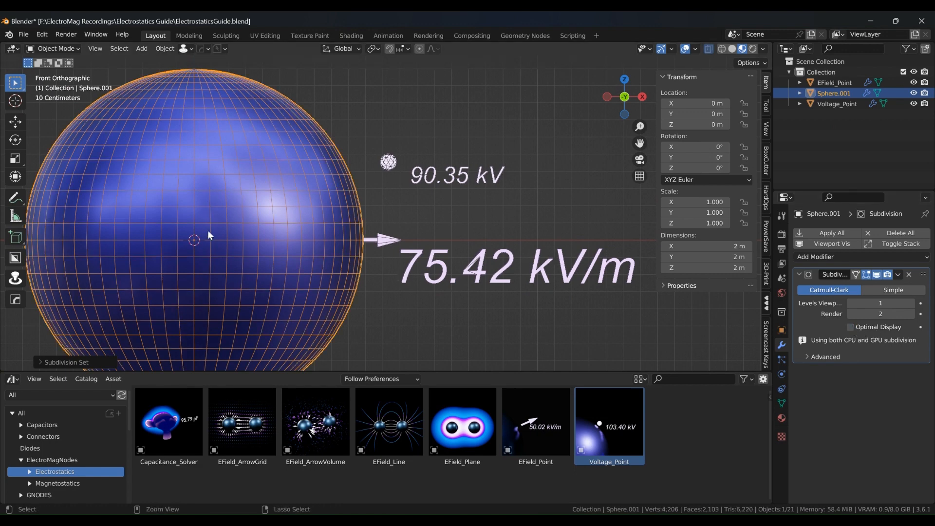
click(880, 303)
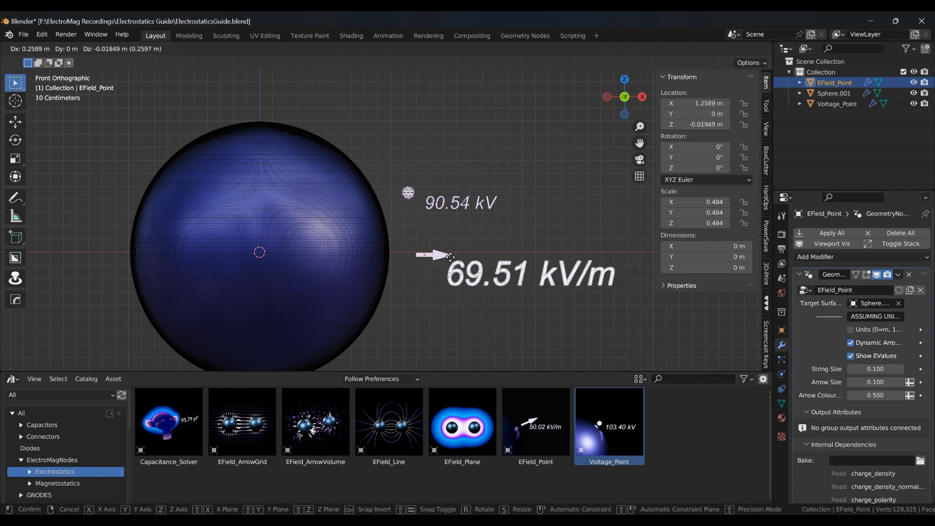
drag(449, 256, 424, 252)
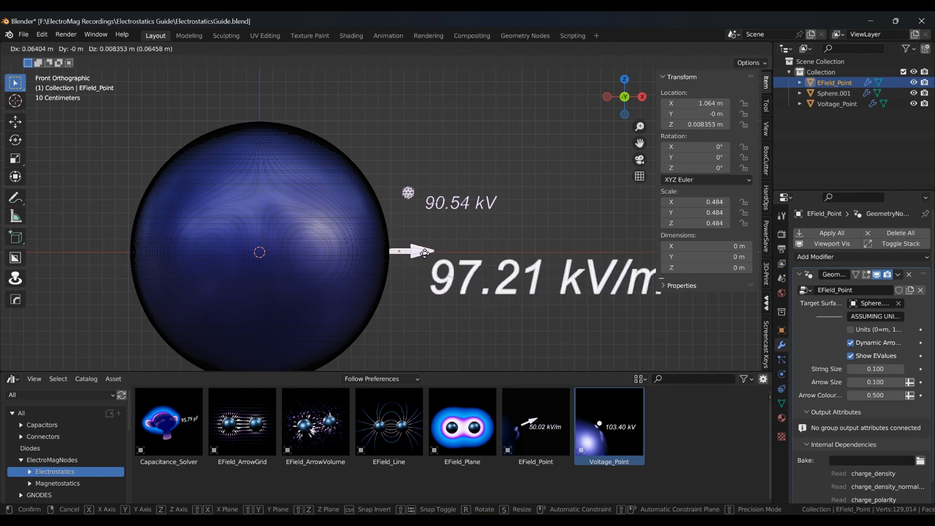
drag(423, 251, 424, 247)
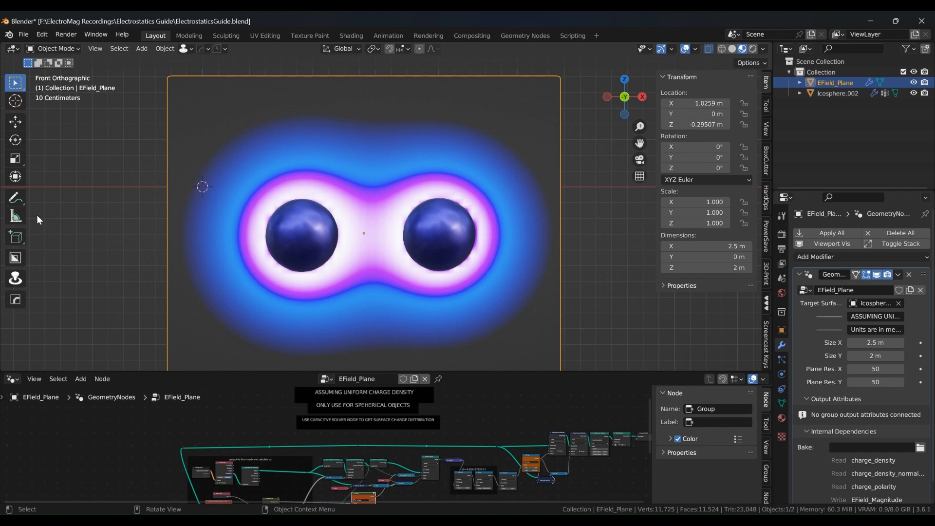
Switch to the Geometry Nodes workspace to see the per-vertex EField_Magnitude and EField_Normalised spreadsheet.
scroll(down, 3)
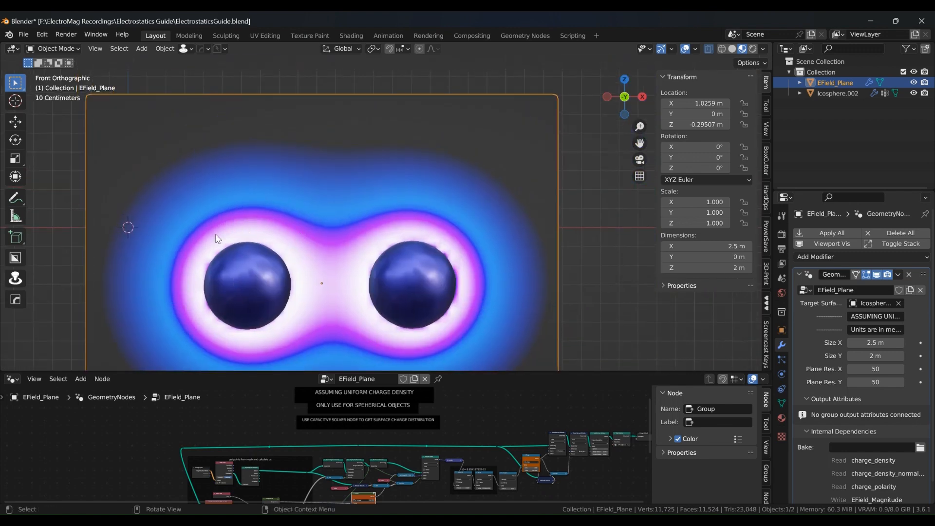
scroll(down, 3)
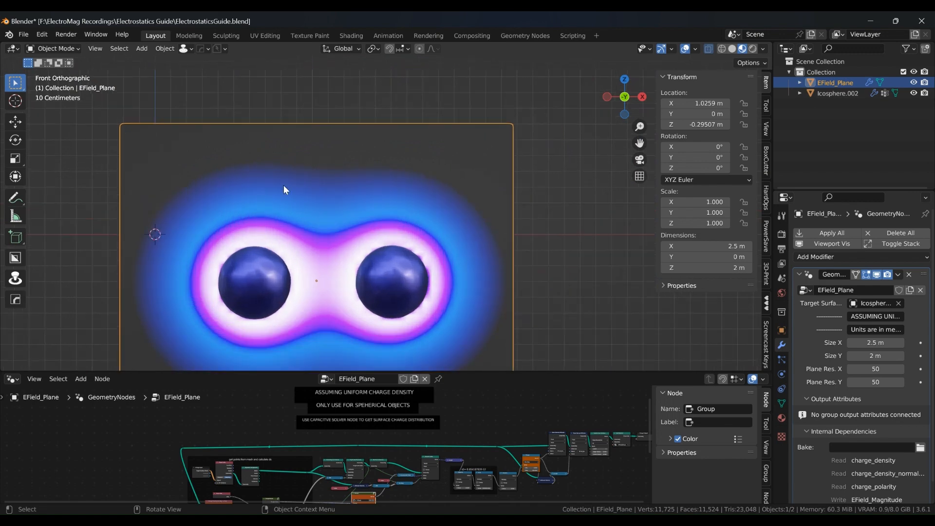
mouse_move(379, 226)
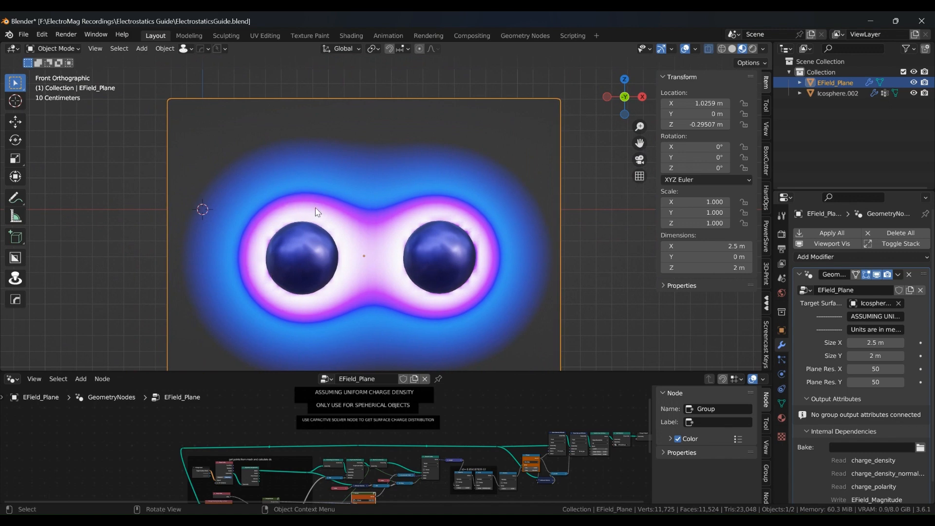
mouse_move(432, 247)
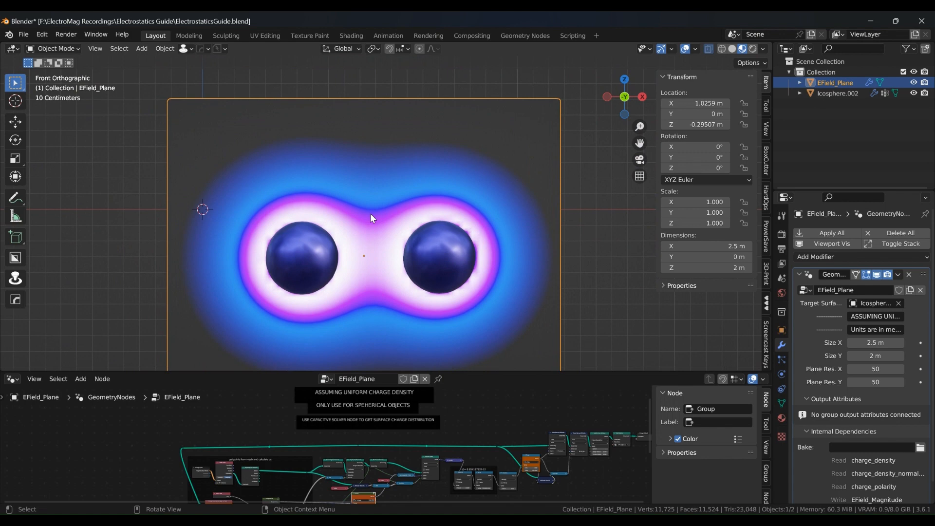
mouse_move(362, 246)
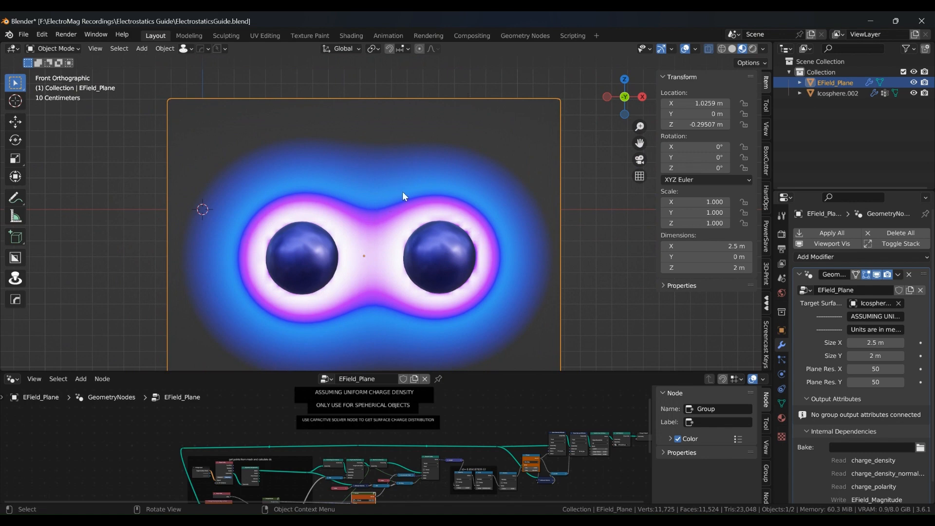
click(524, 35)
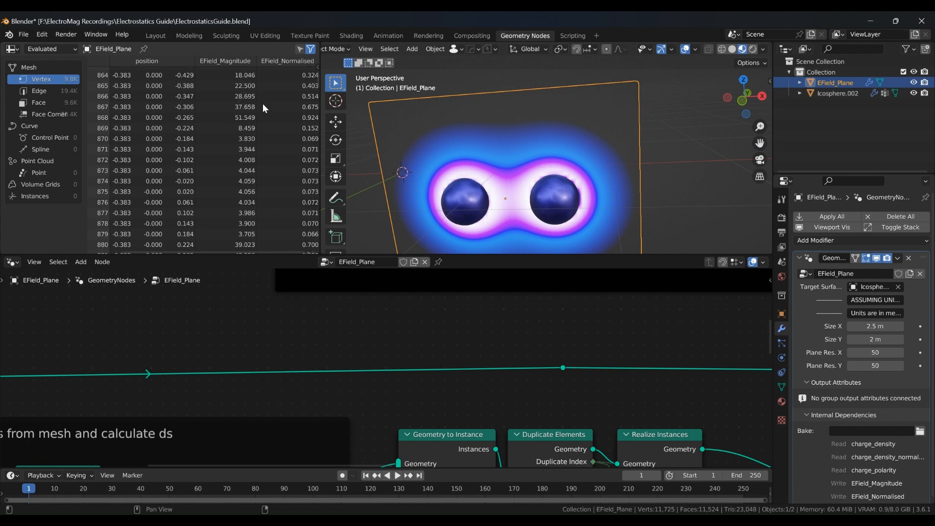
Scroll through the spreadsheet rows and return to the Layout workspace.
scroll(down, 3)
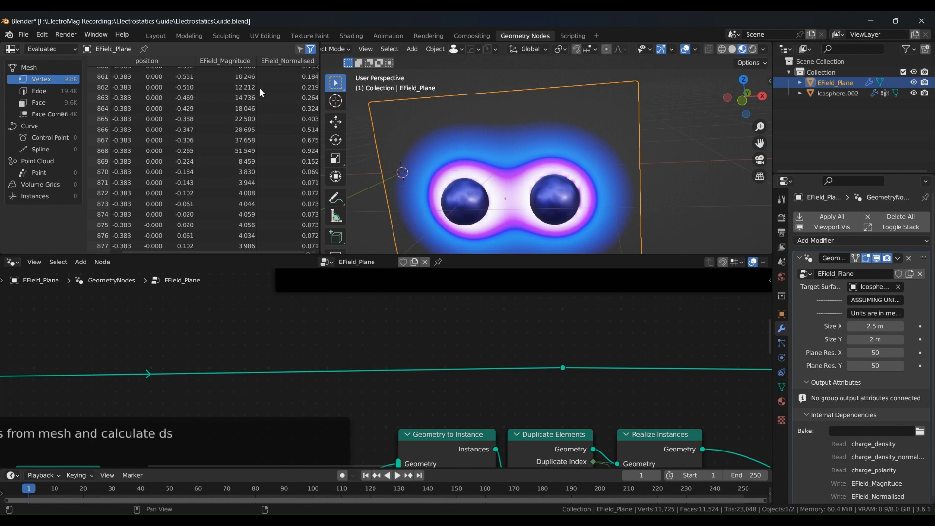
mouse_move(264, 124)
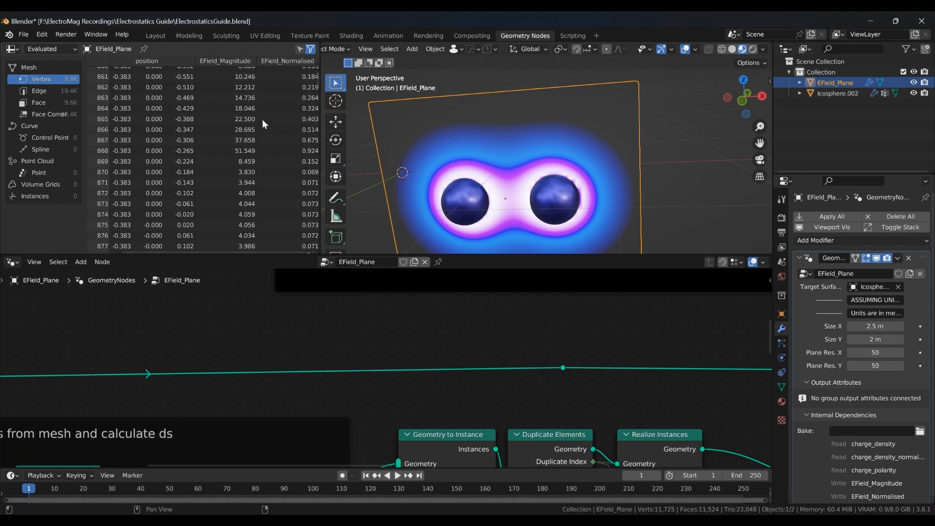
mouse_move(259, 165)
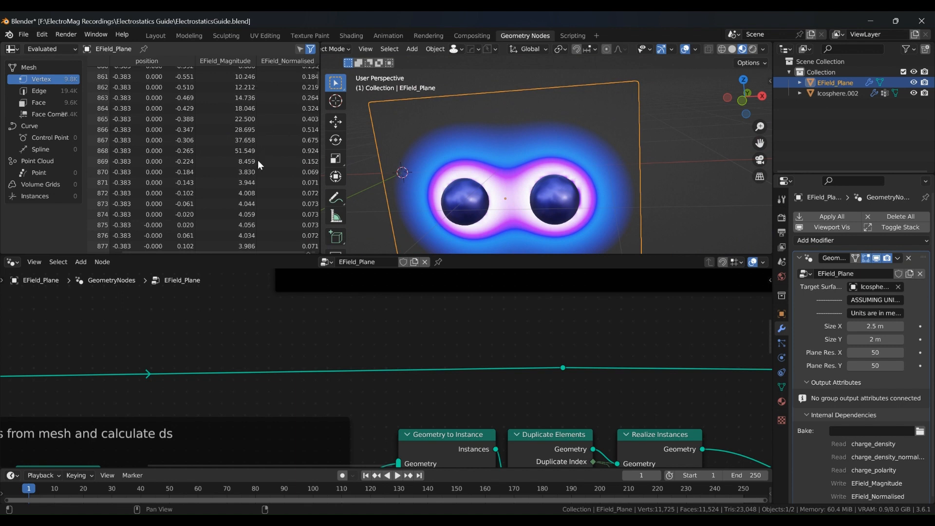
scroll(down, 3)
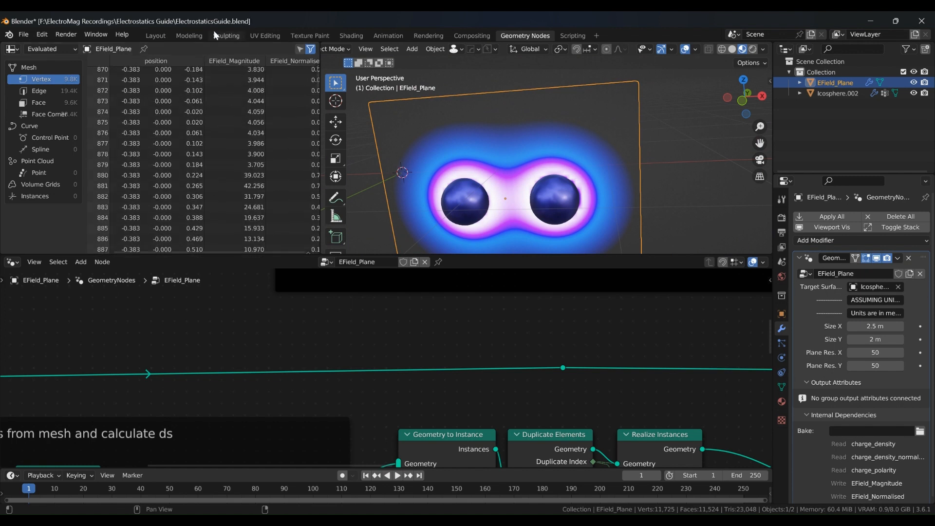
mouse_move(275, 240)
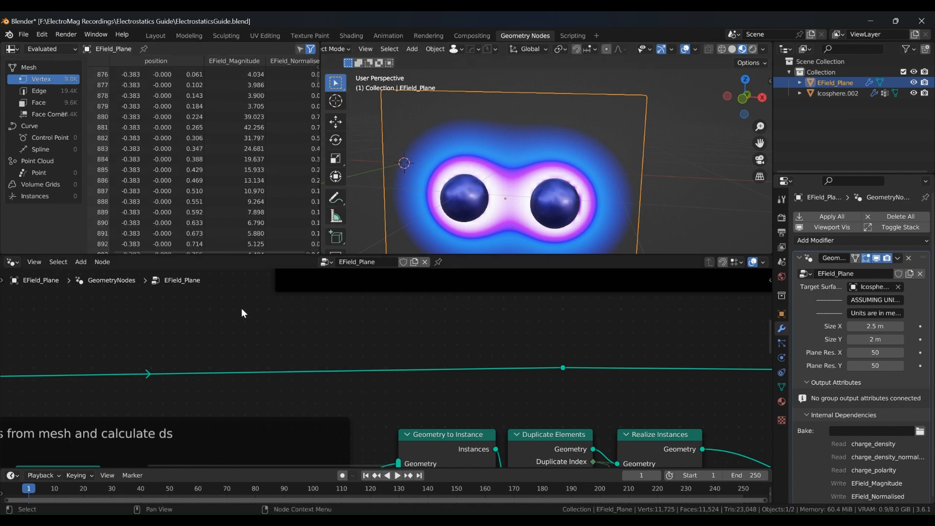
click(155, 35)
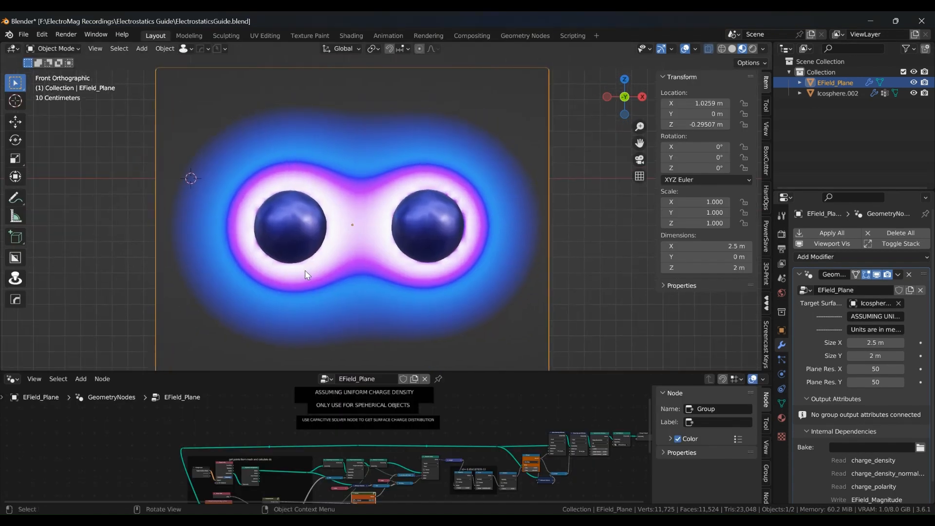
Show the field plane's material nodes in the Shader Editor and select the Hue/Saturation/Value node.
click(12, 377)
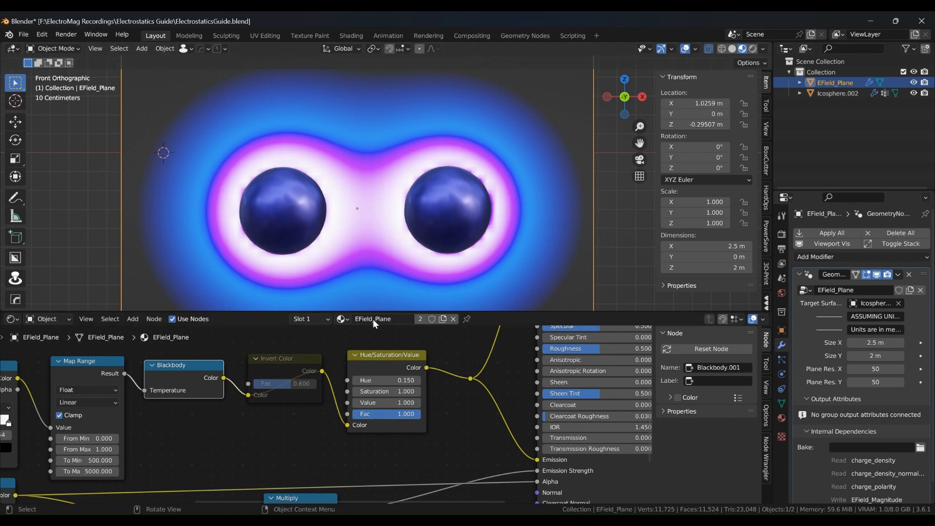
mouse_move(374, 370)
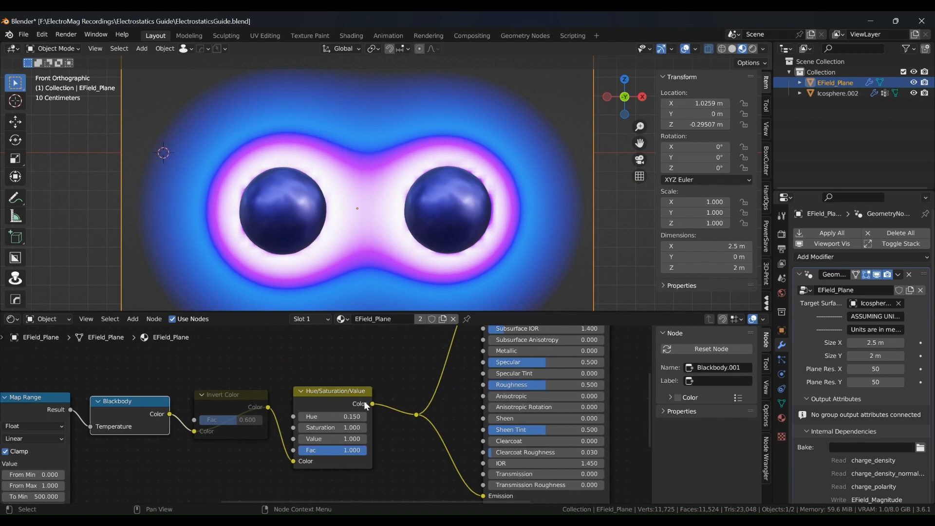
mouse_move(364, 407)
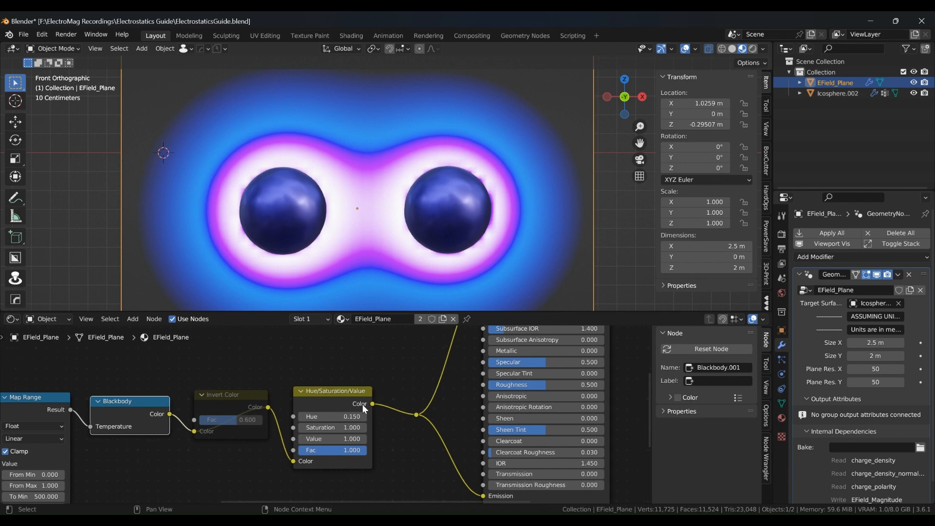
click(333, 391)
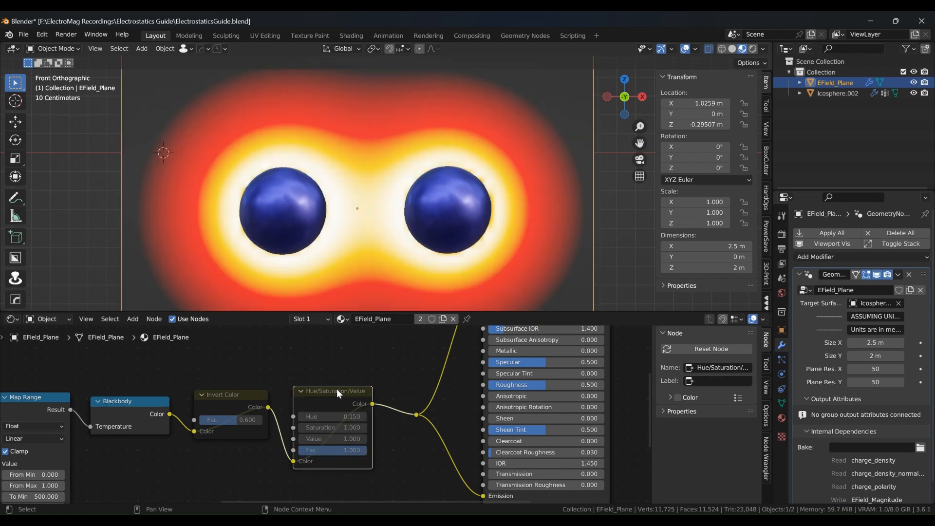
mouse_move(315, 250)
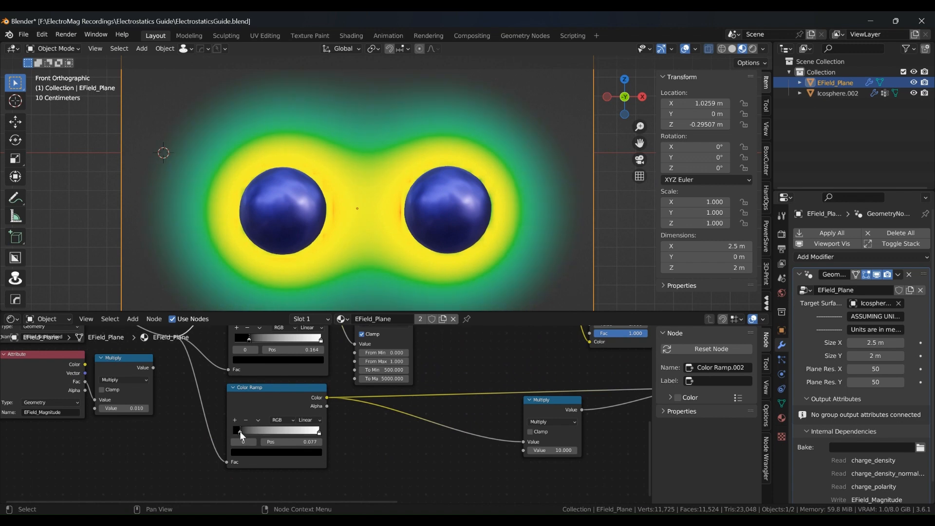
Drag the Color Ramp's first stop down to about 0.058 so the plane glows yellow through green.
drag(251, 430, 239, 430)
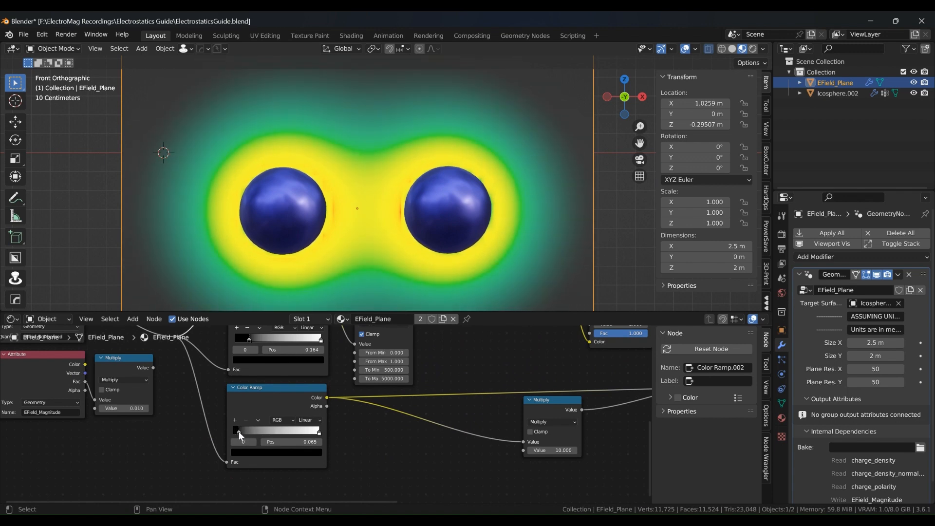
drag(250, 441, 242, 441)
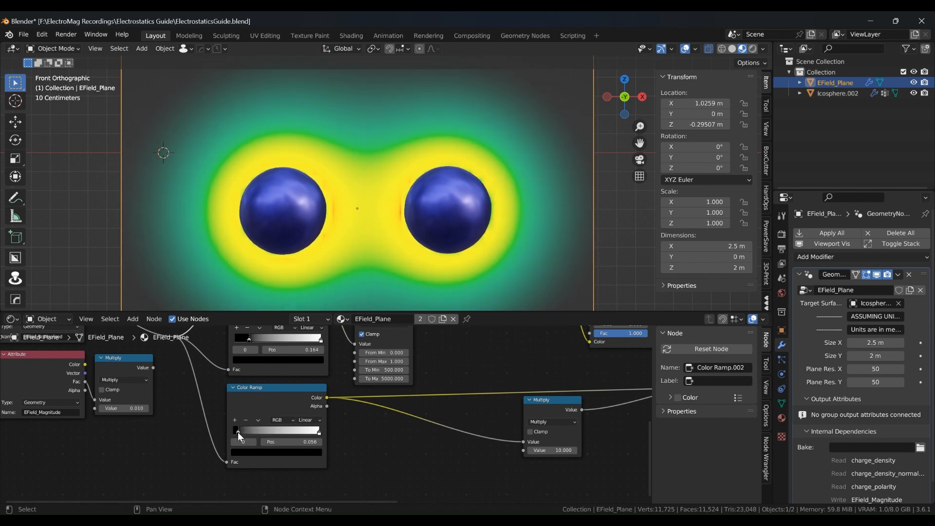
drag(250, 430, 237, 430)
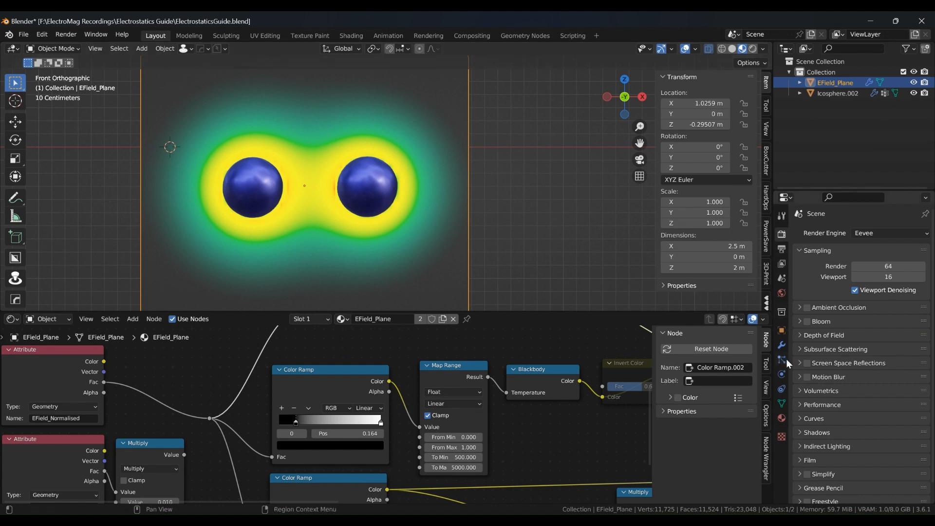
Enable Eevee Screen Space Reflections and Refraction, then show the material's Alpha Blend options.
click(835, 349)
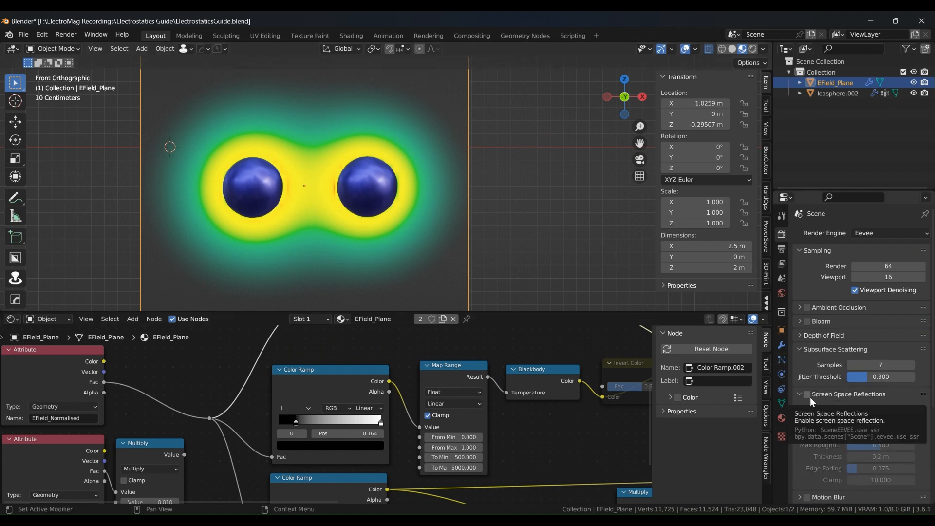
click(807, 394)
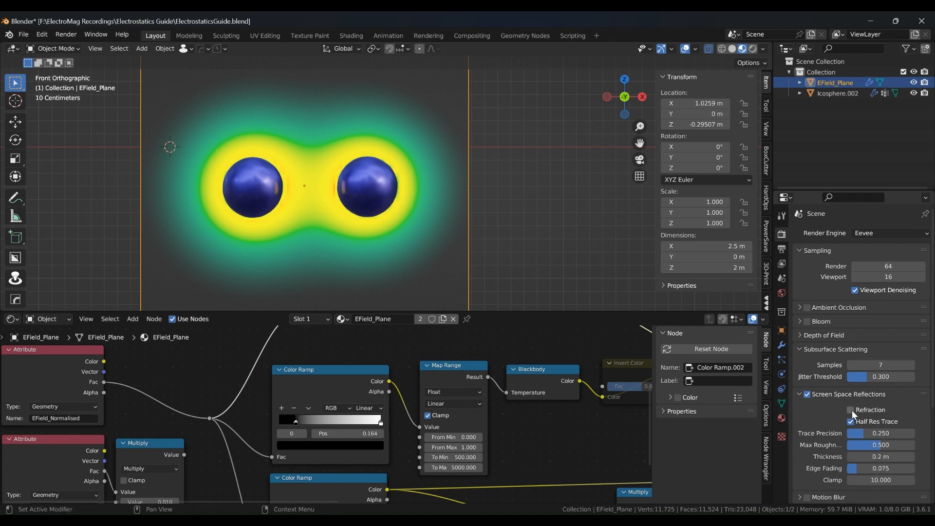
click(851, 410)
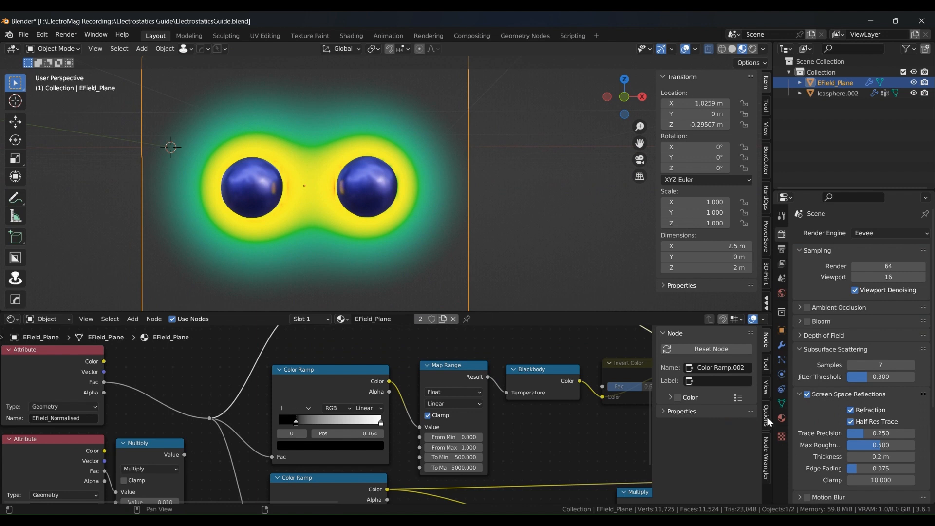
click(766, 415)
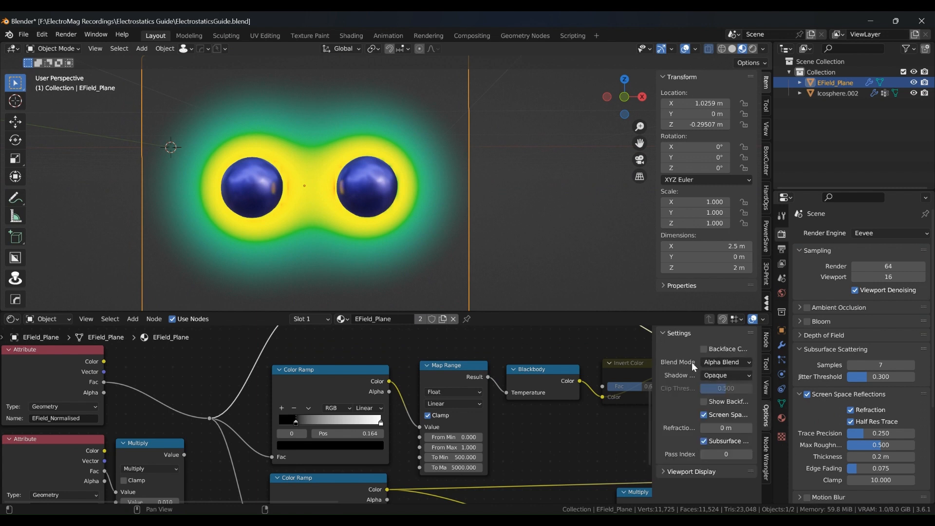